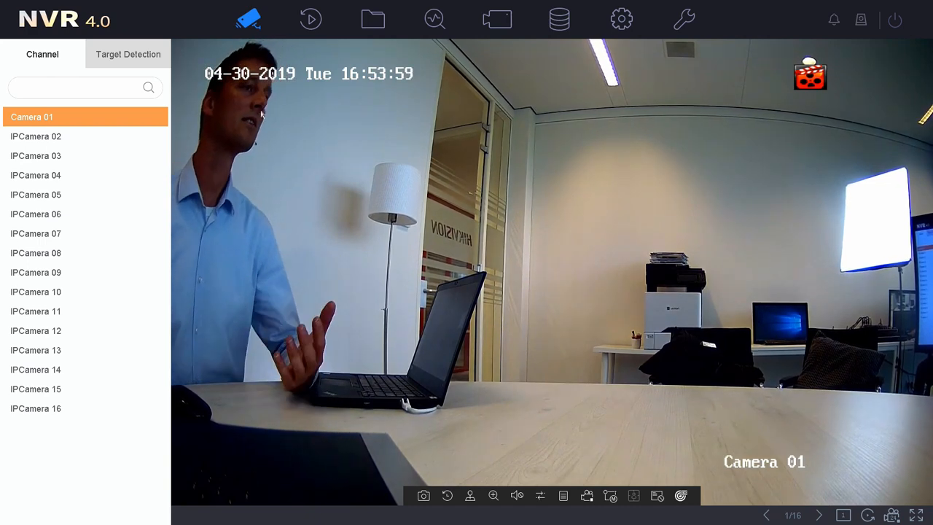
mouse_move(590, 24)
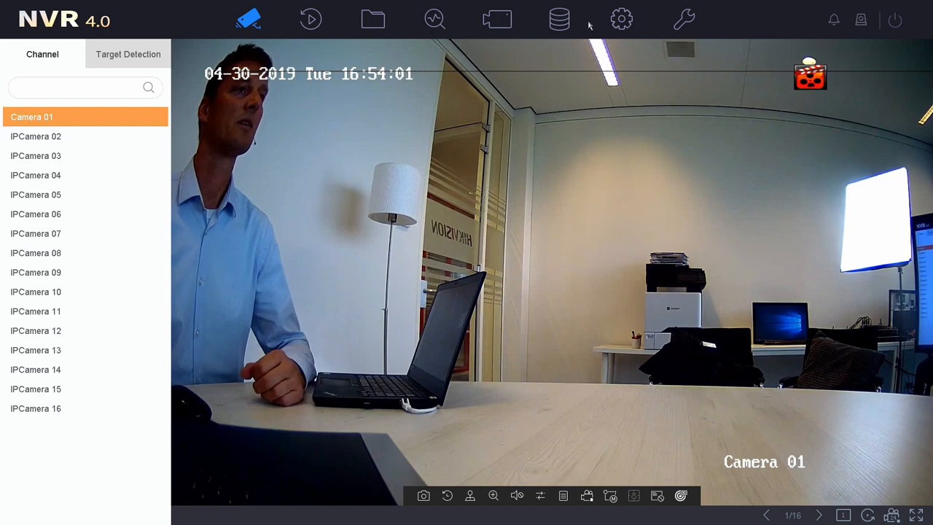
Step: Open Configuration > Event > Smart Event to show Camera 01's line crossing settings
left_click(620, 18)
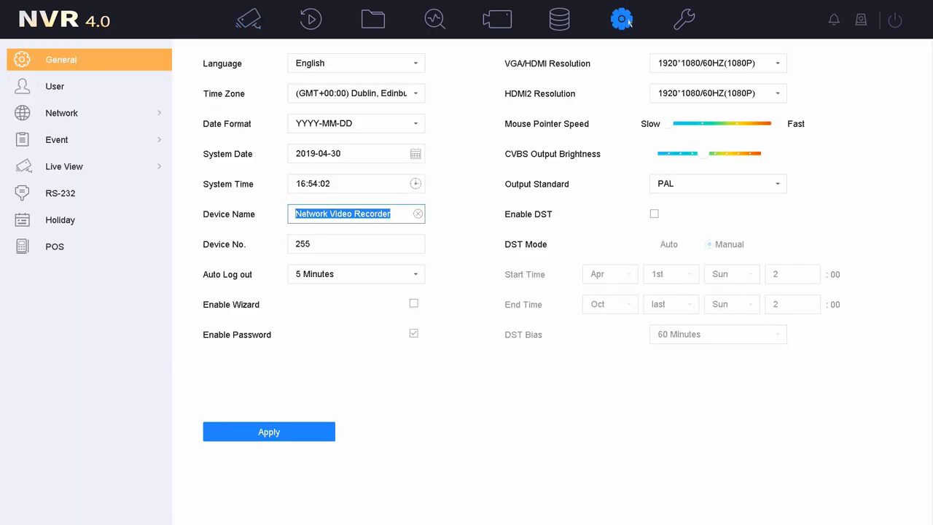
mouse_move(609, 27)
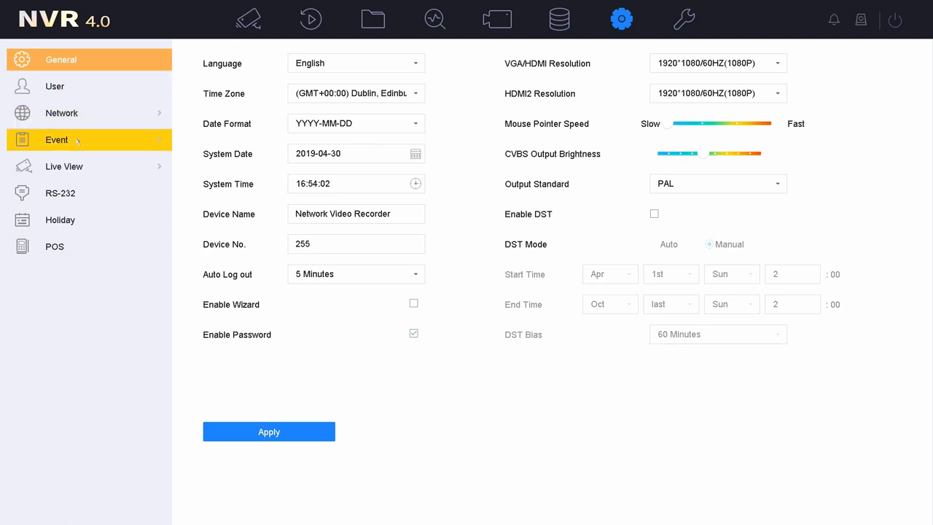
left_click(56, 139)
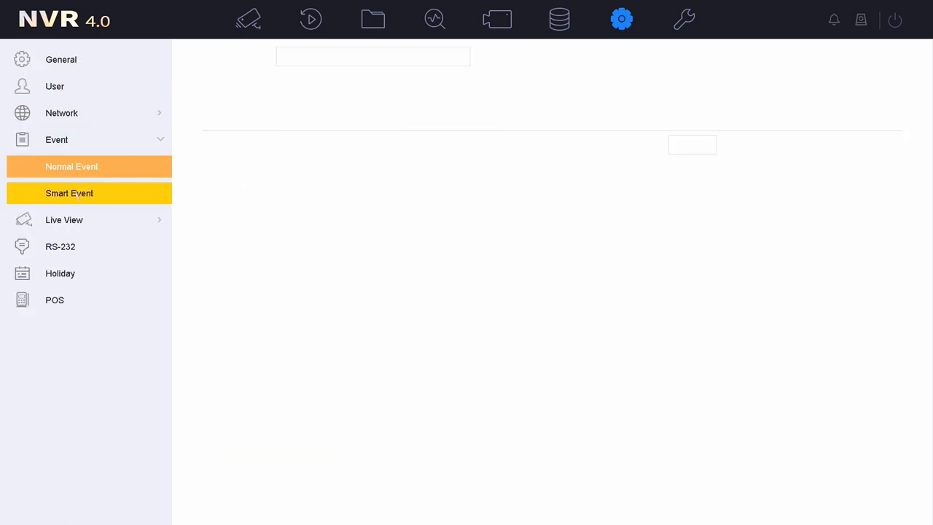
left_click(69, 193)
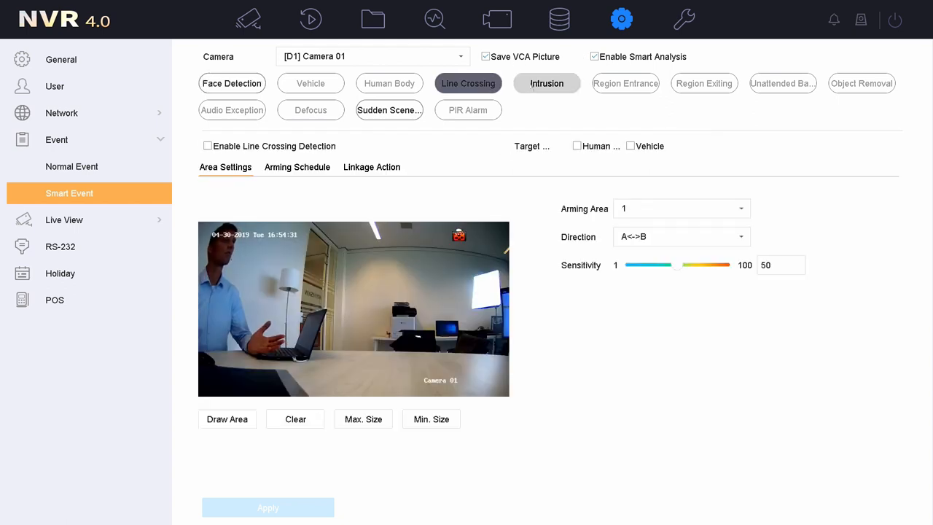
Step: Enable Line Crossing Detection on Camera 01 with Human Body as the target
left_click(546, 83)
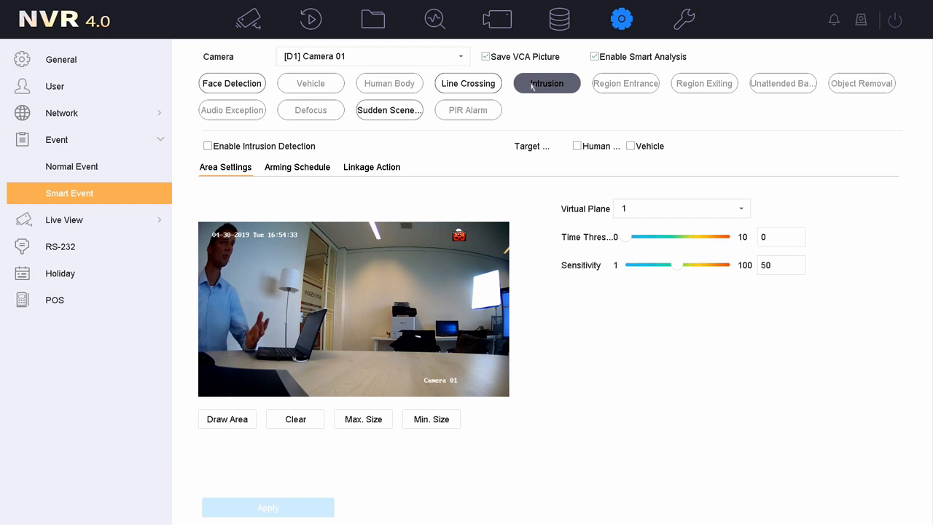
left_click(467, 83)
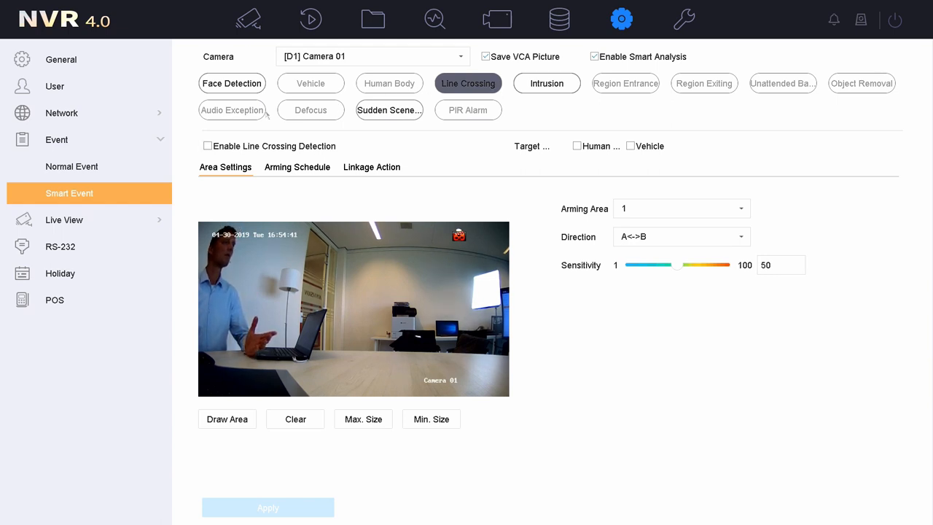
left_click(207, 145)
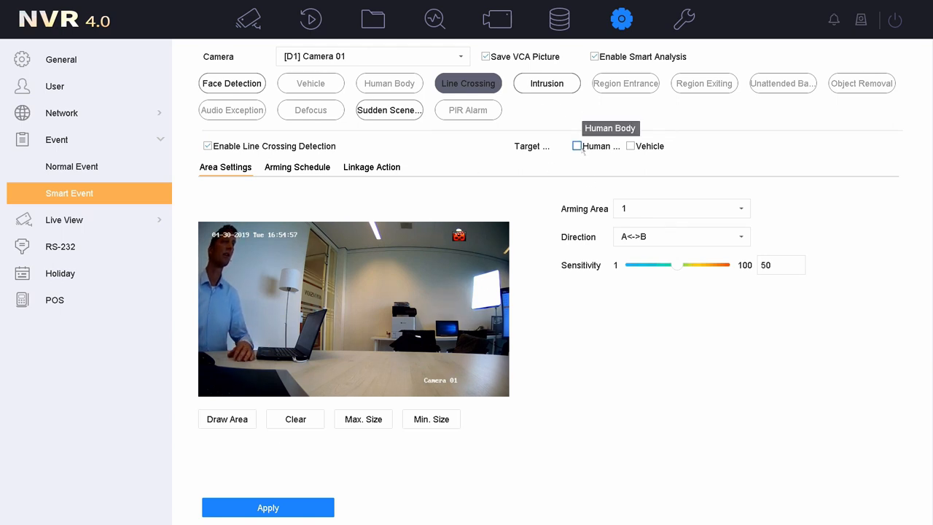
left_click(576, 145)
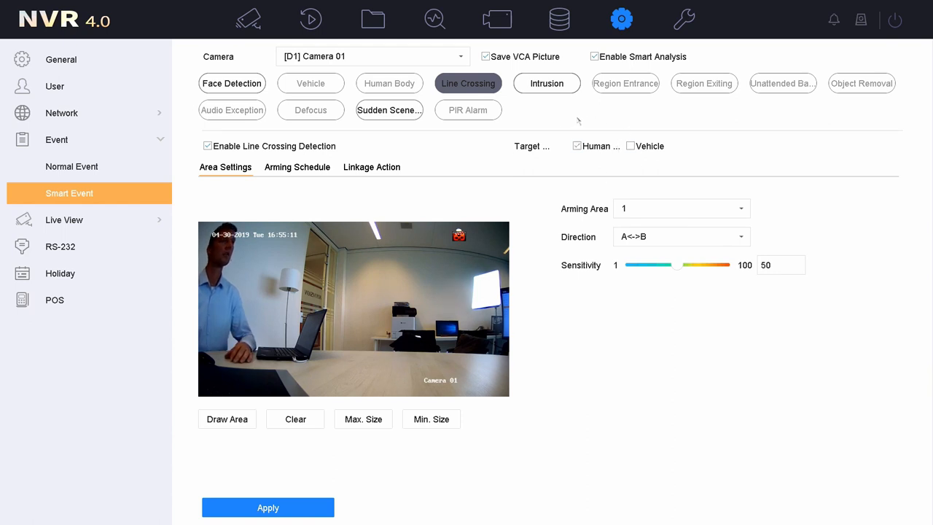
mouse_move(567, 170)
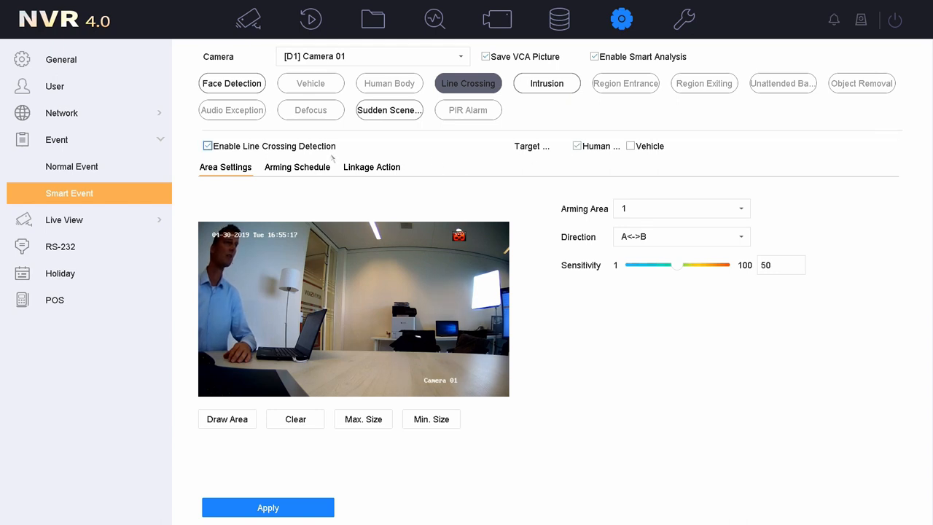
mouse_move(577, 146)
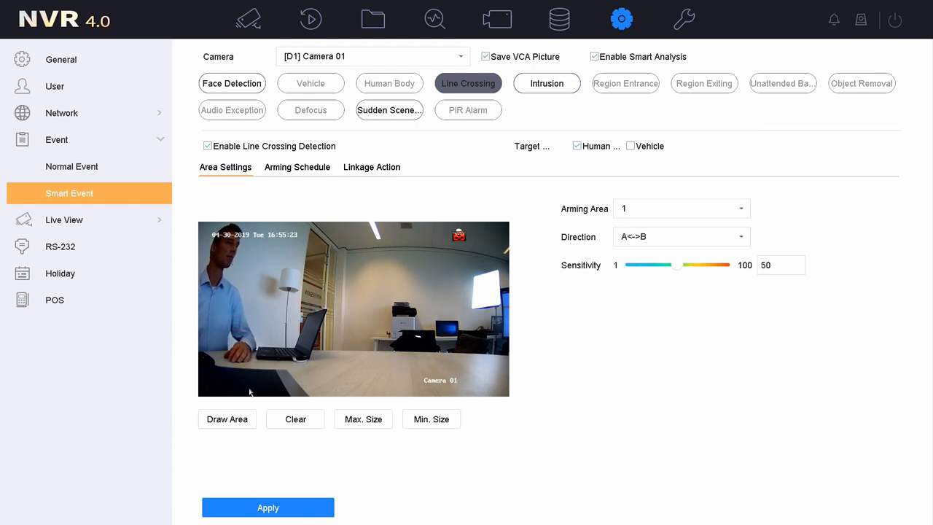
Step: Draw a vertical line across Camera 01's preview using Arming Area 1 and direction A<->B
left_click(227, 419)
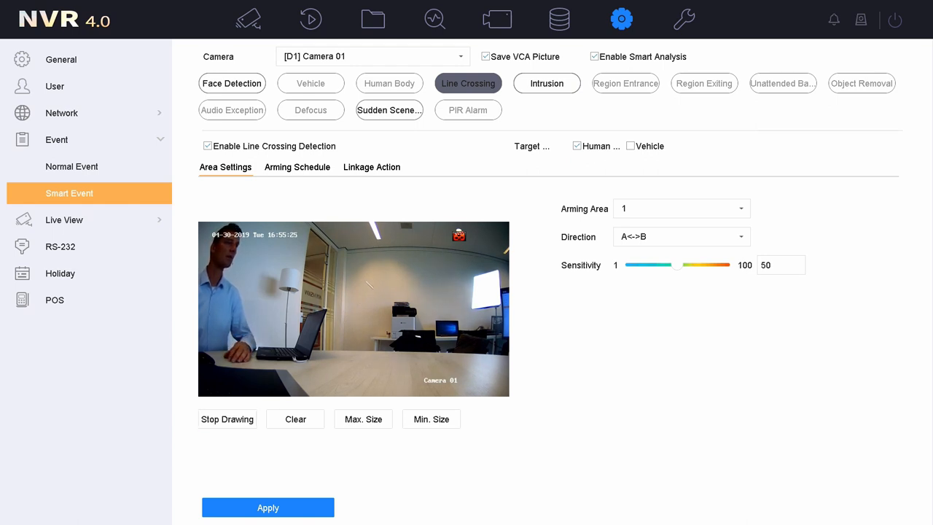
left_click_drag(367, 277, 366, 373)
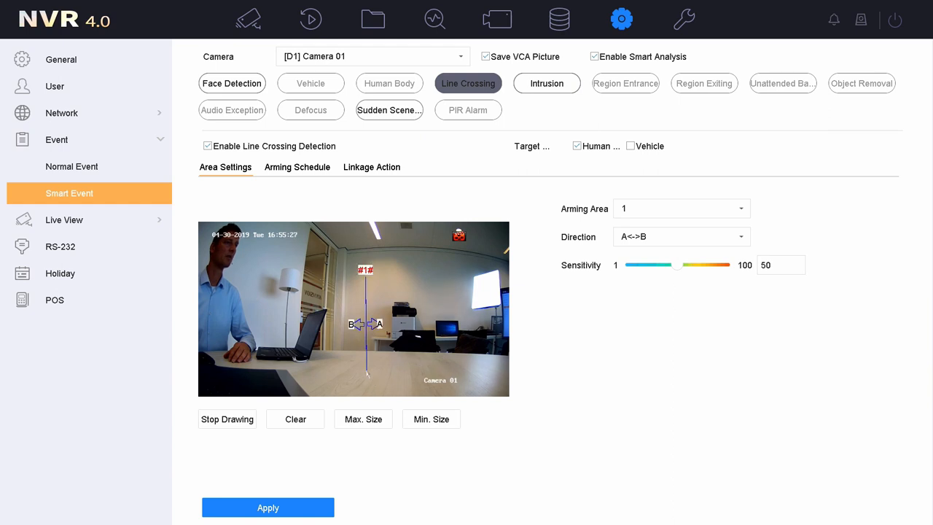
left_click(363, 419)
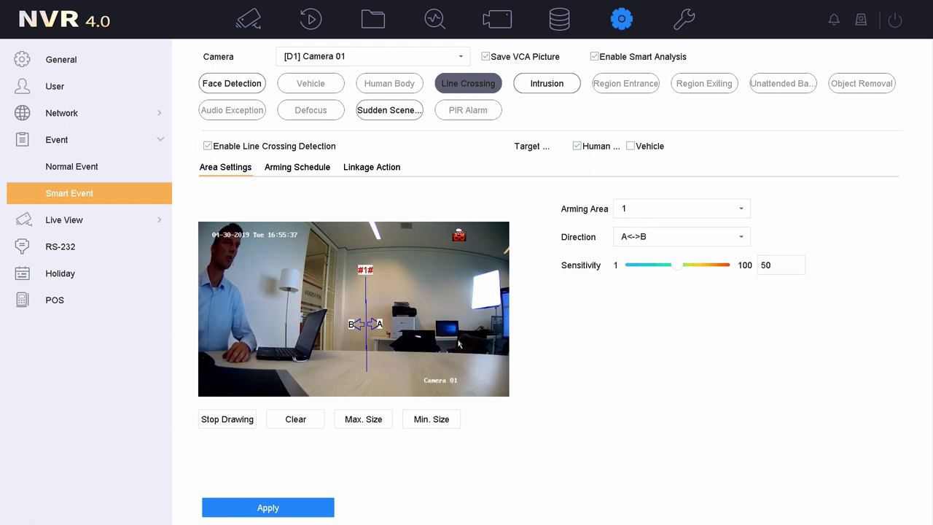
left_click(682, 209)
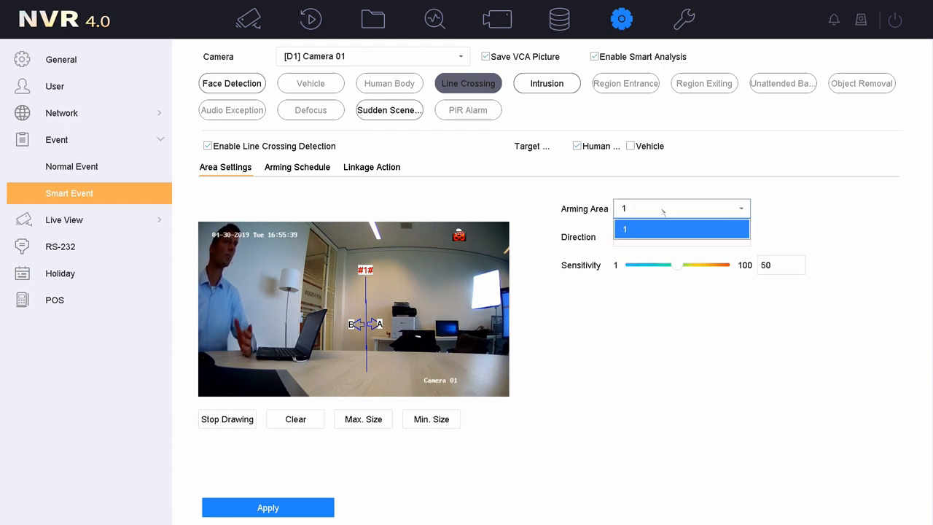
left_click(682, 229)
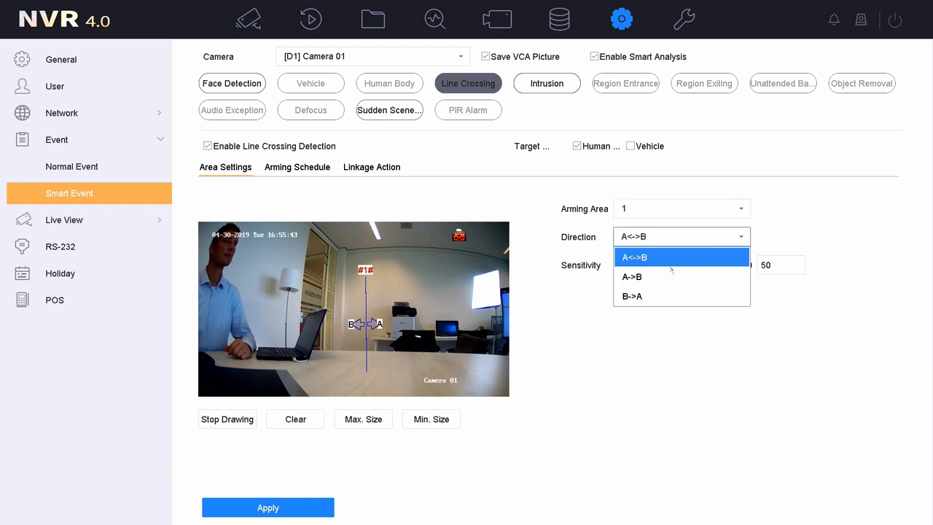
left_click(631, 277)
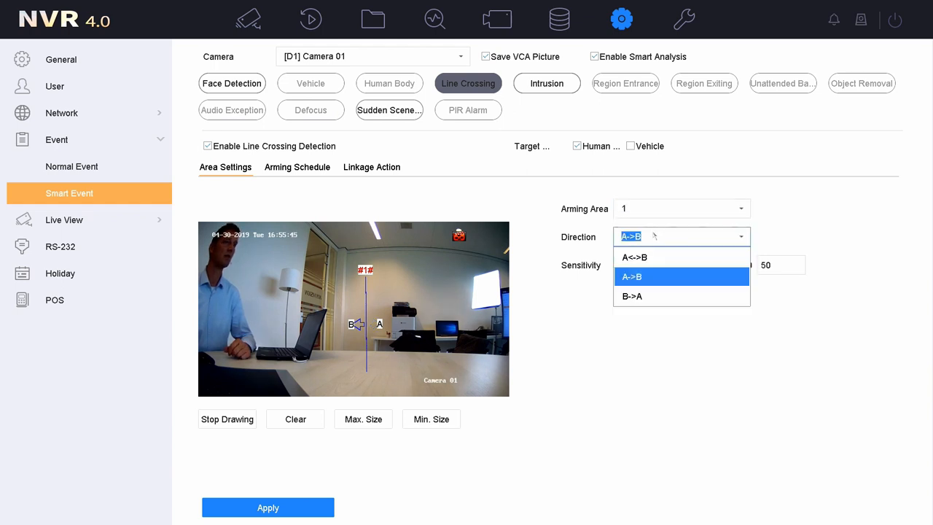
left_click(631, 296)
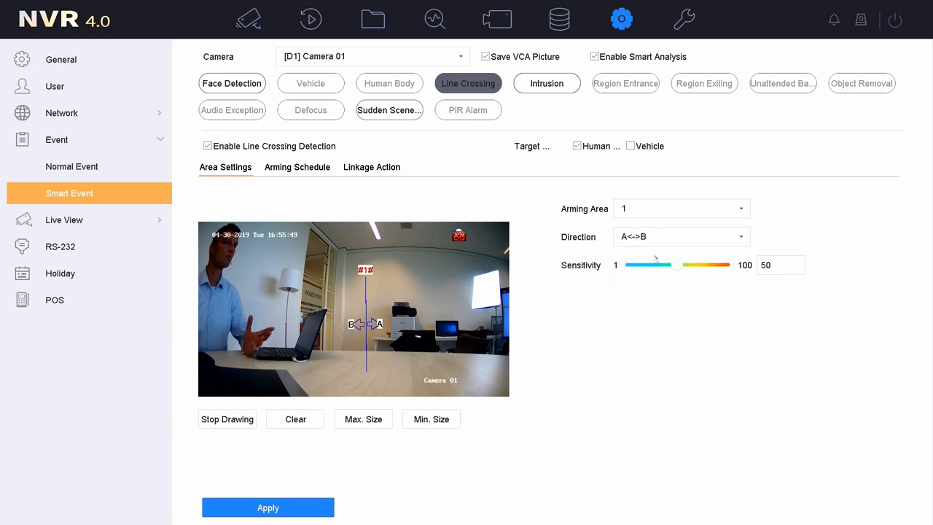
Step: Set line crossing sensitivity to 72, apply the settings, and return to Live View
left_click_drag(676, 264, 665, 265)
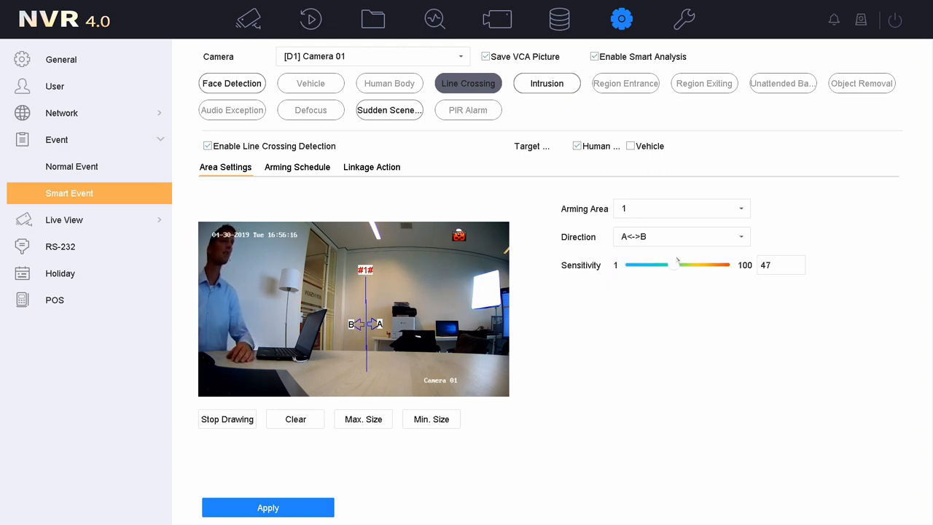
left_click_drag(660, 264, 640, 264)
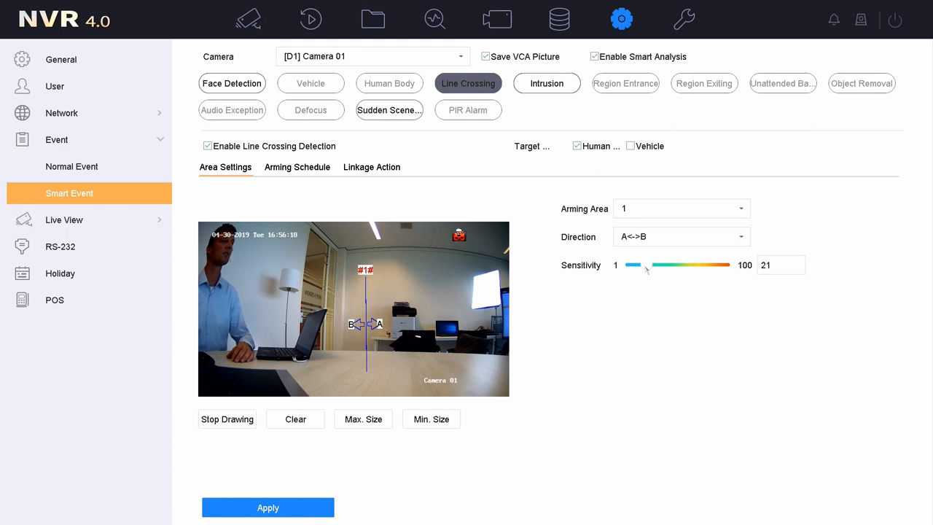
left_click_drag(645, 265, 684, 265)
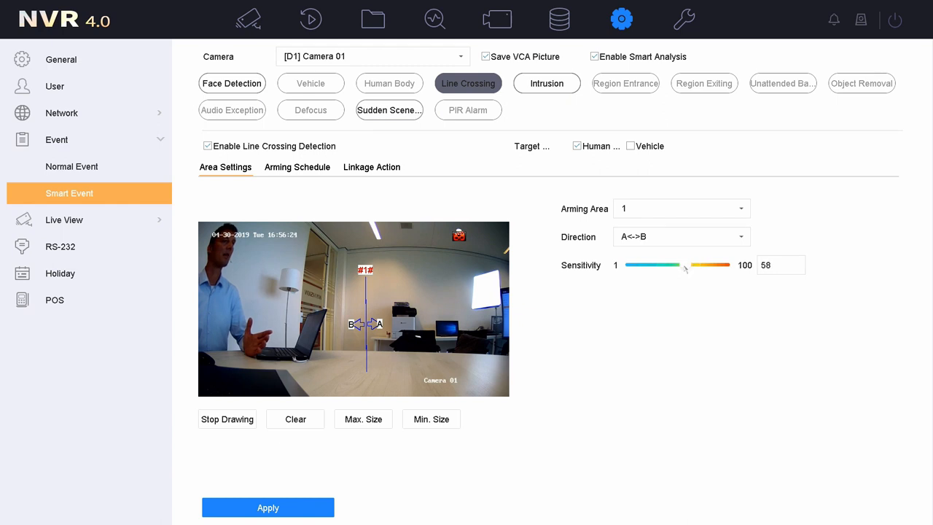
left_click_drag(685, 264, 679, 265)
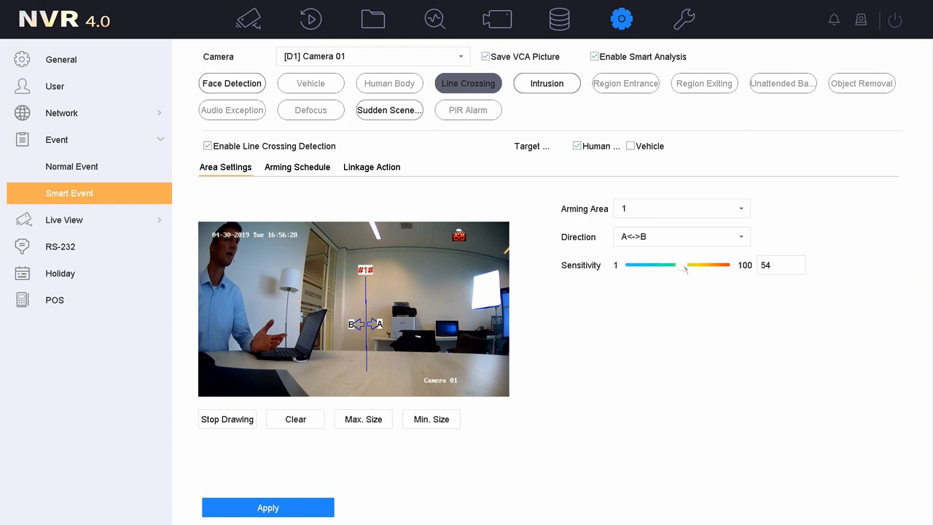
left_click_drag(684, 264, 706, 265)
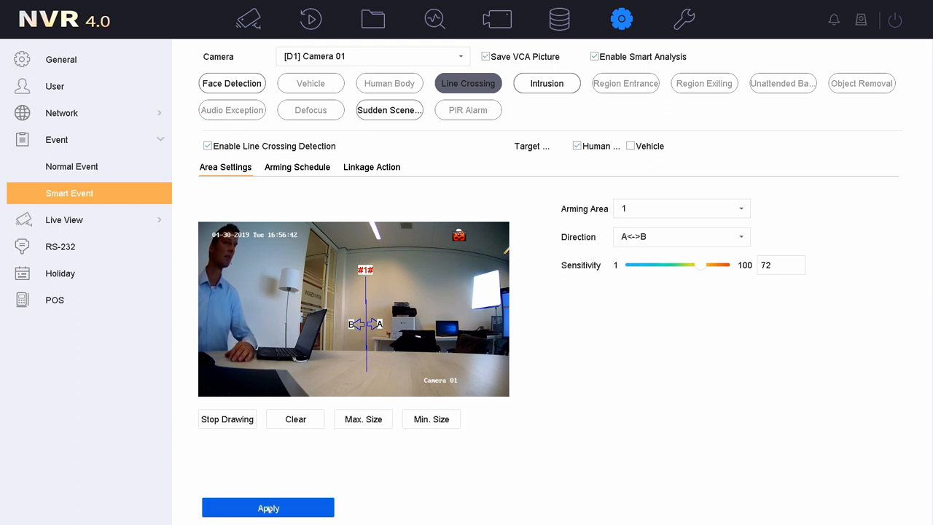
left_click(268, 507)
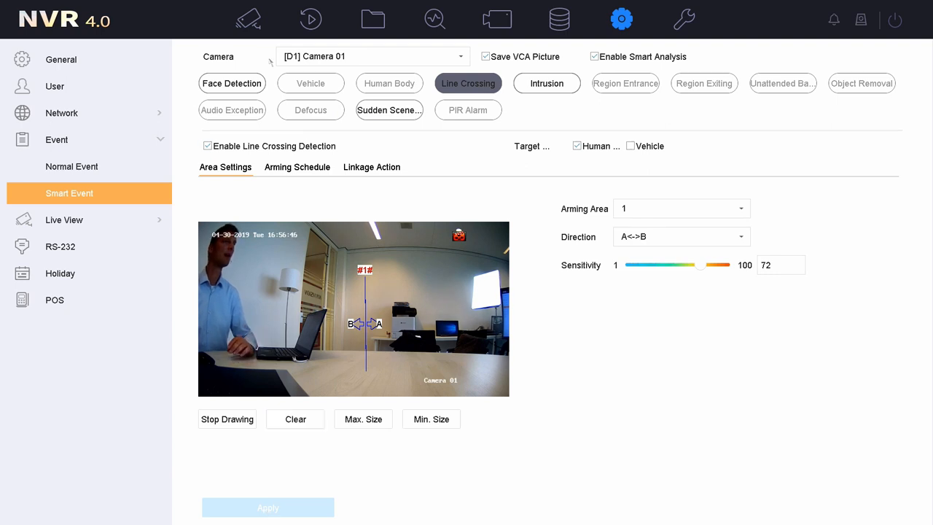
left_click(246, 20)
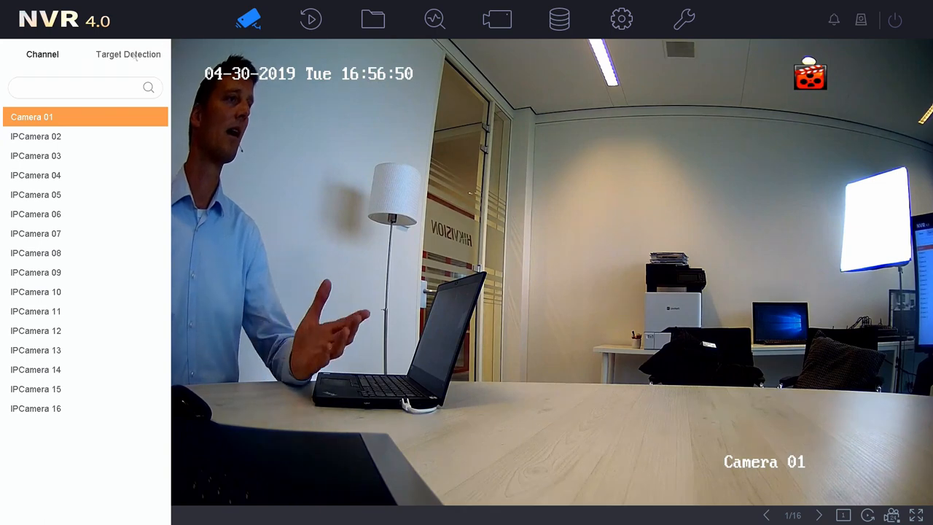
Step: In the Target Detection list, watch the D1 capture from 16:57:16, then close its playback
left_click(128, 54)
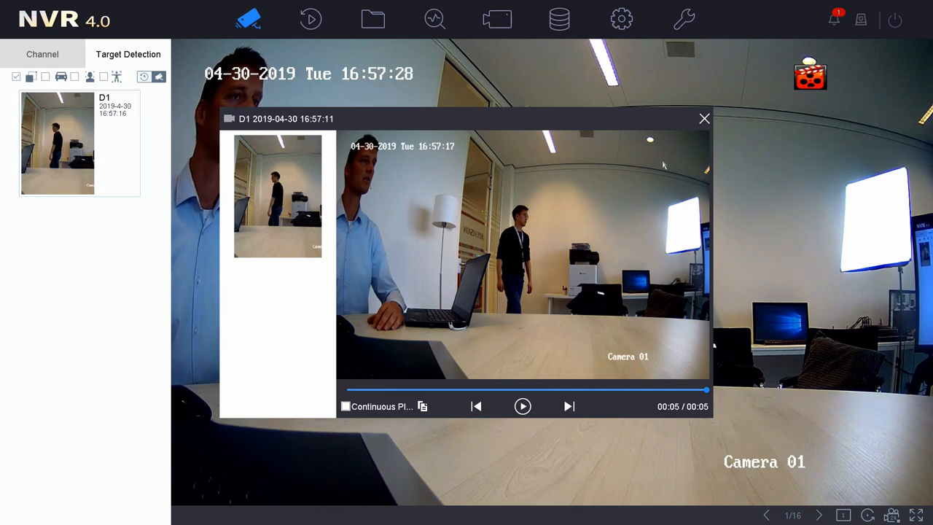
left_click(703, 118)
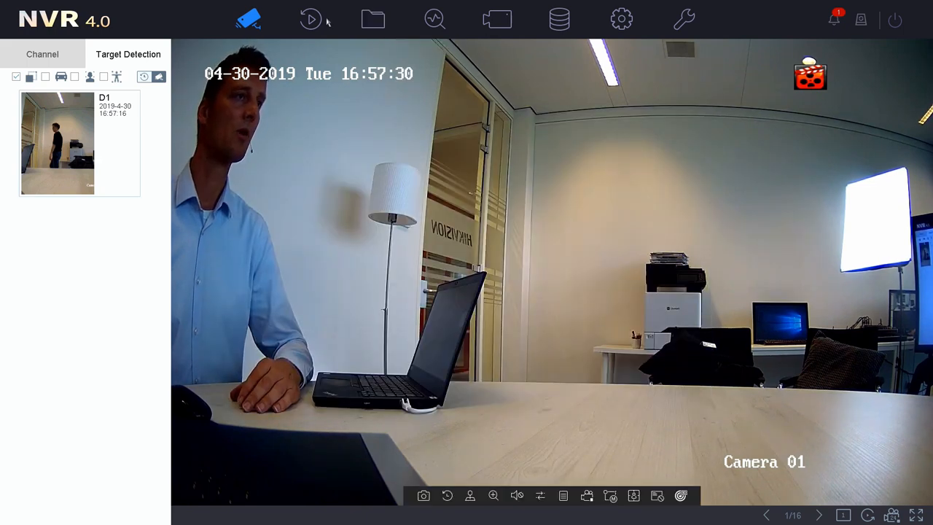
Step: Custom-search Camera 01's April 30 recordings by event type, finding one 16:57:17–16:57:26 clip
left_click(309, 20)
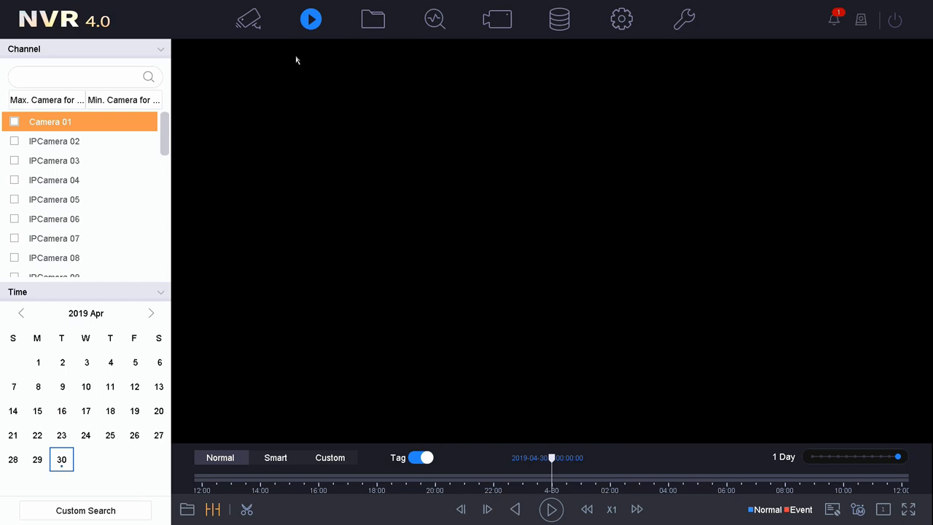
left_click(550, 509)
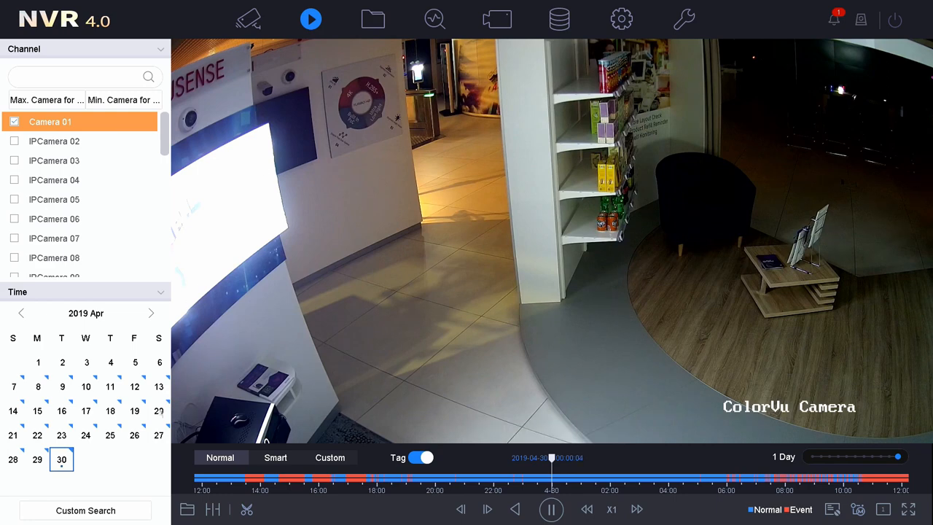
left_click(84, 510)
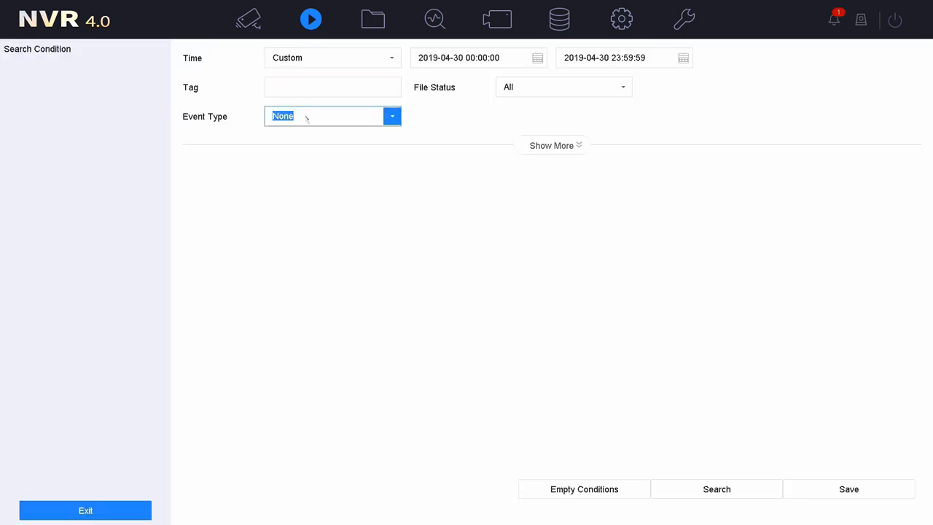
left_click(391, 116)
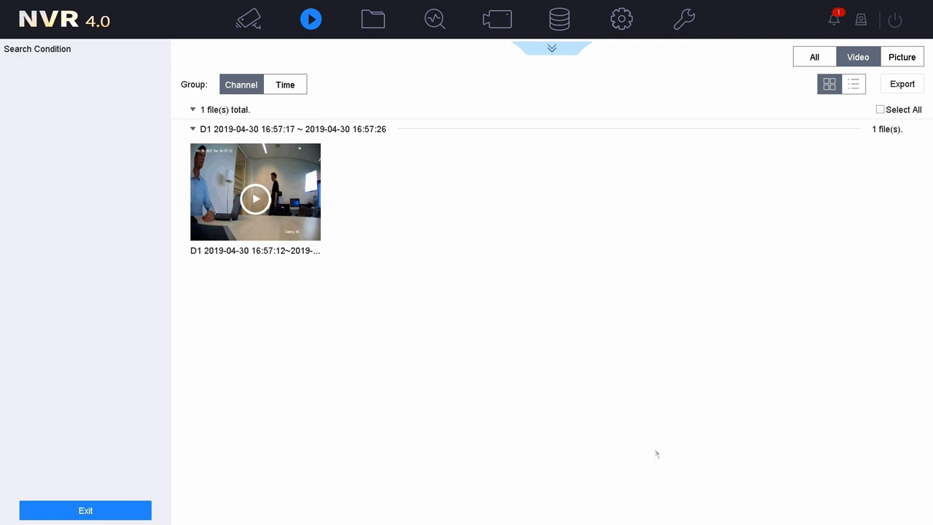
mouse_move(613, 476)
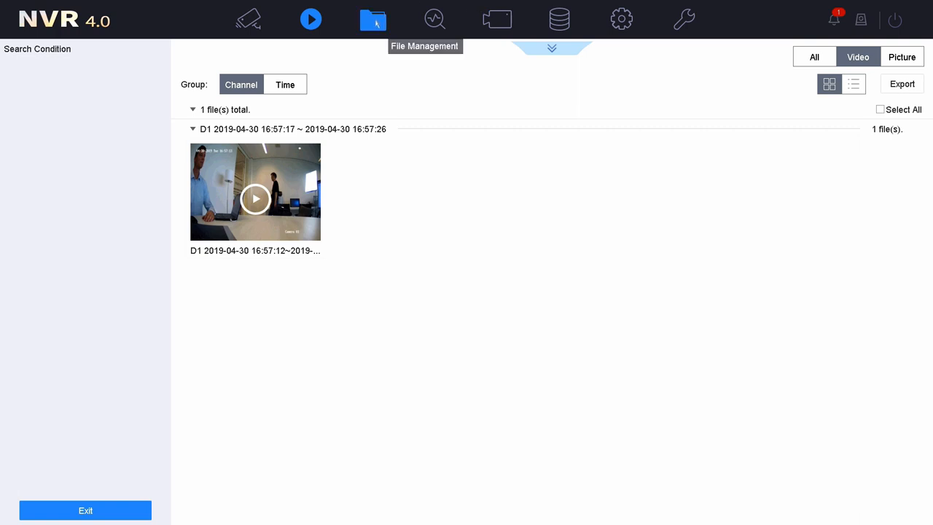
Step: Search Human Files for April 30 across all cameras, listing 57 files
left_click(373, 19)
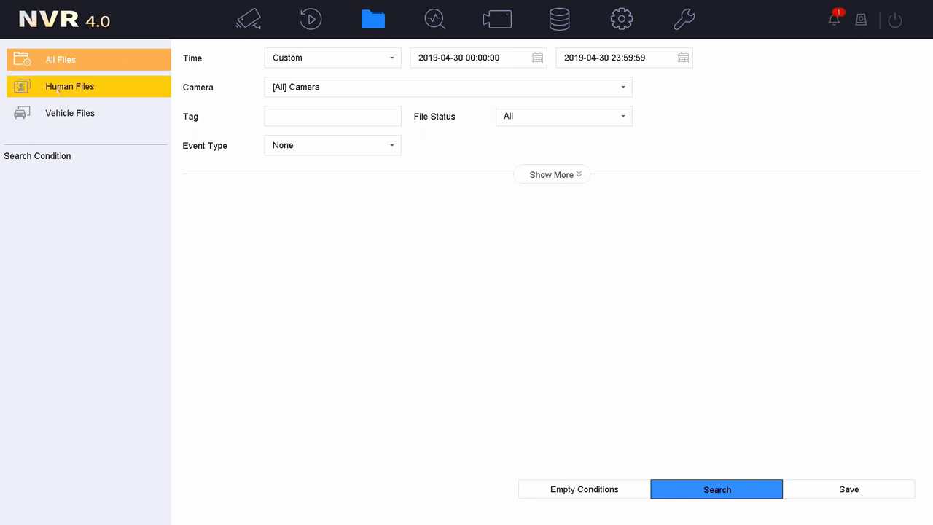
left_click(70, 113)
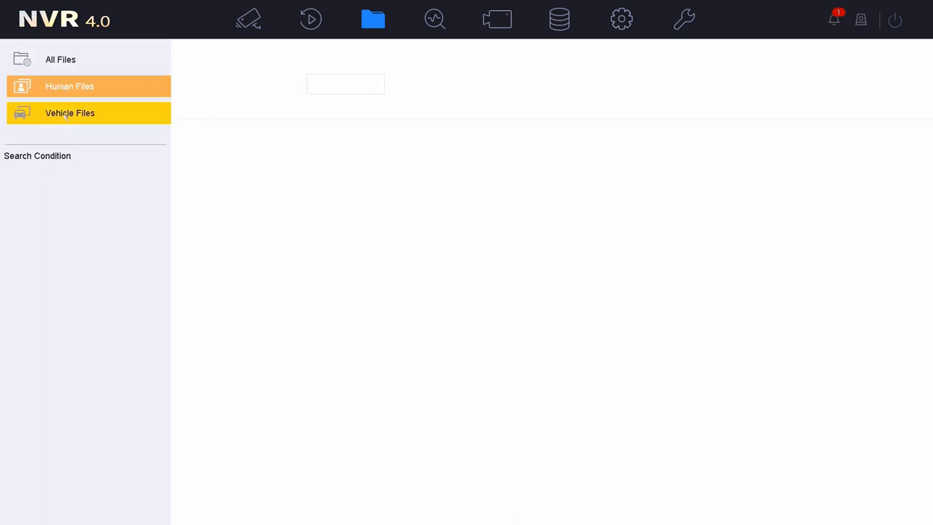
left_click(70, 113)
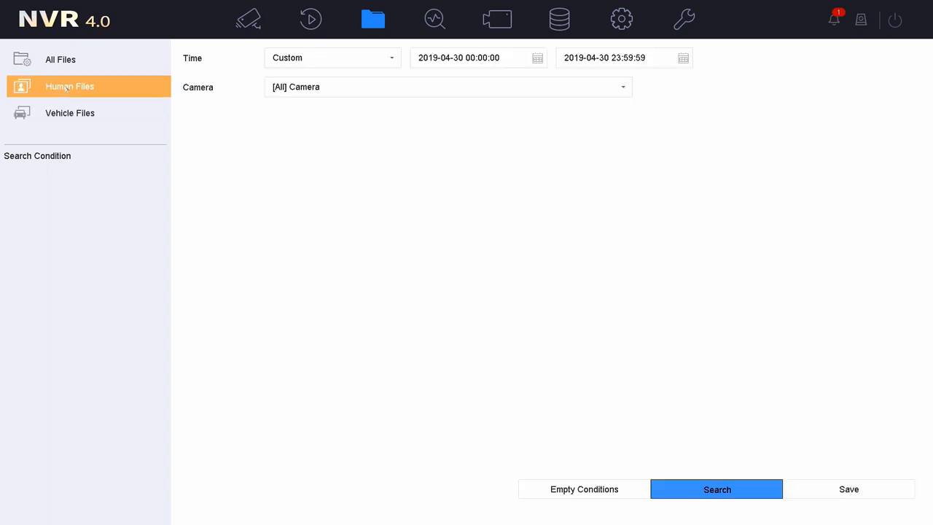
left_click(470, 58)
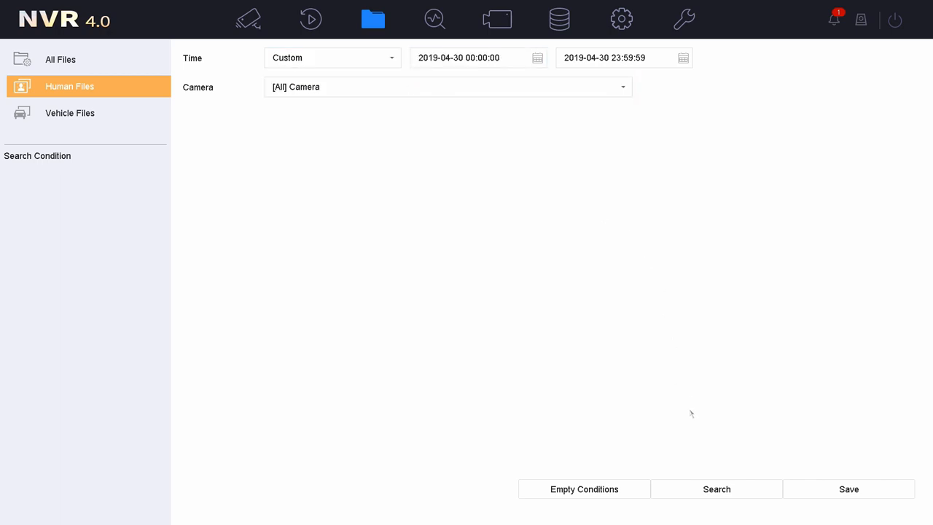
left_click(717, 489)
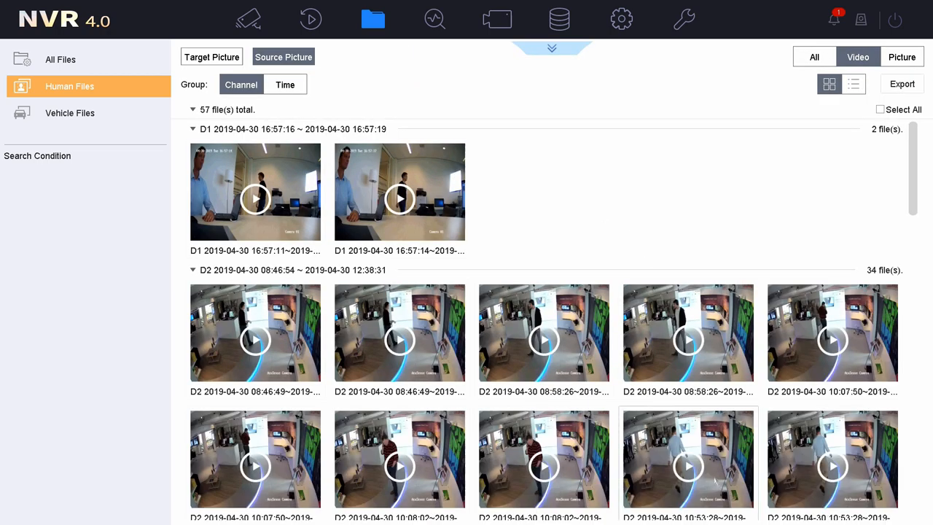
Step: Play the first D1 human clip from 16:57:11, then close the player
scroll("down", 3)
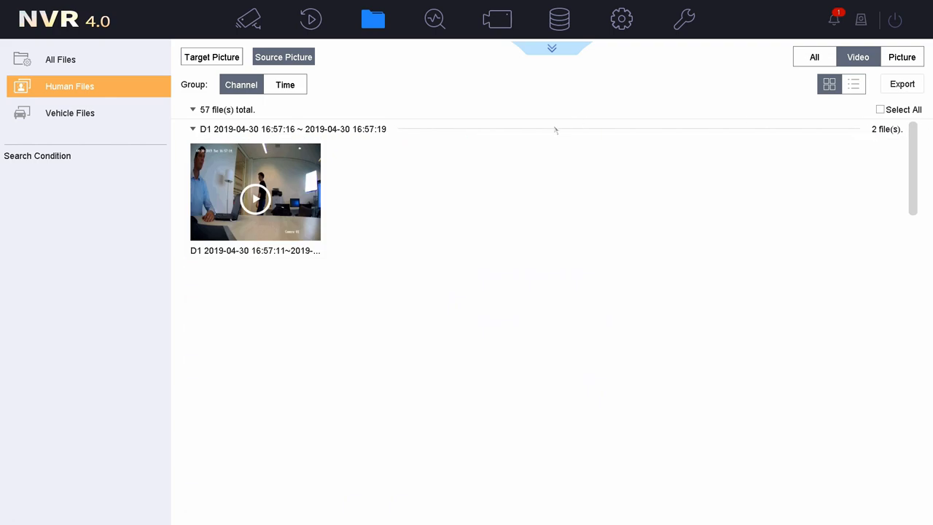
left_click(256, 198)
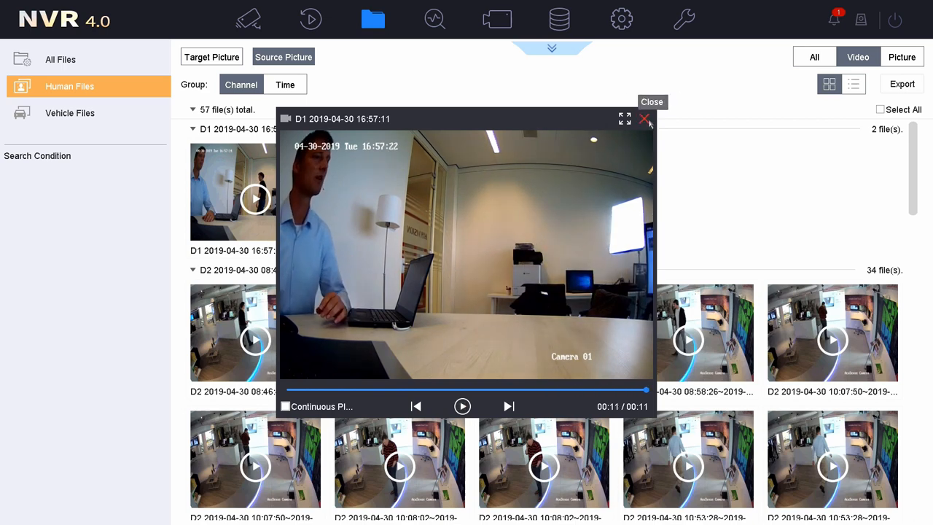
left_click(643, 118)
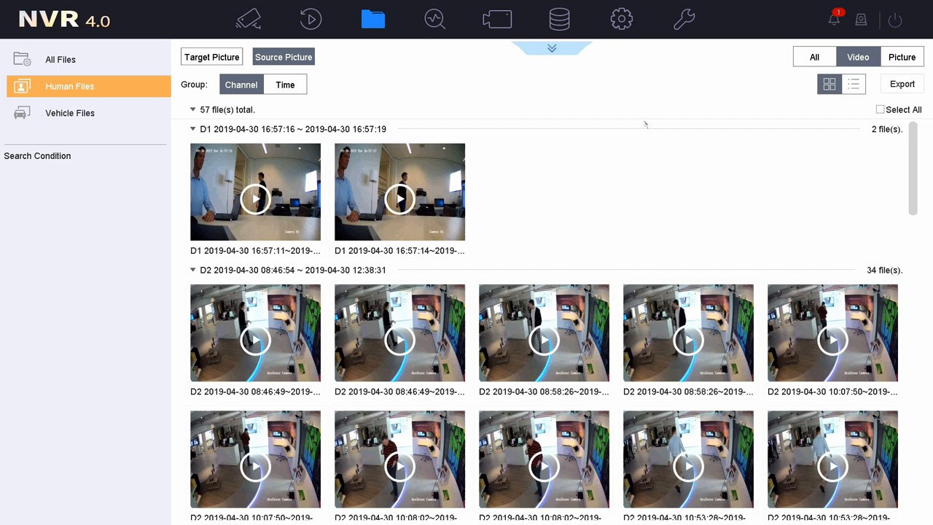
mouse_move(588, 125)
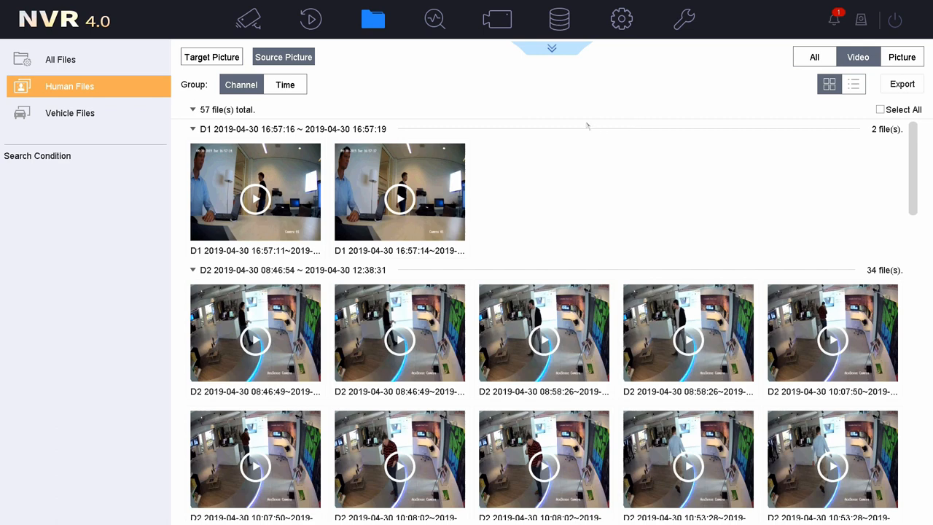
mouse_move(598, 122)
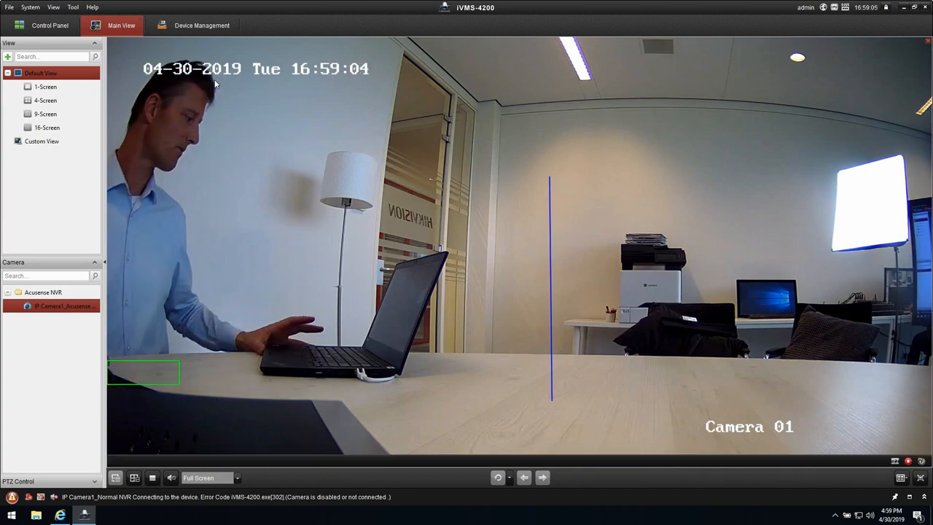
left_click(201, 26)
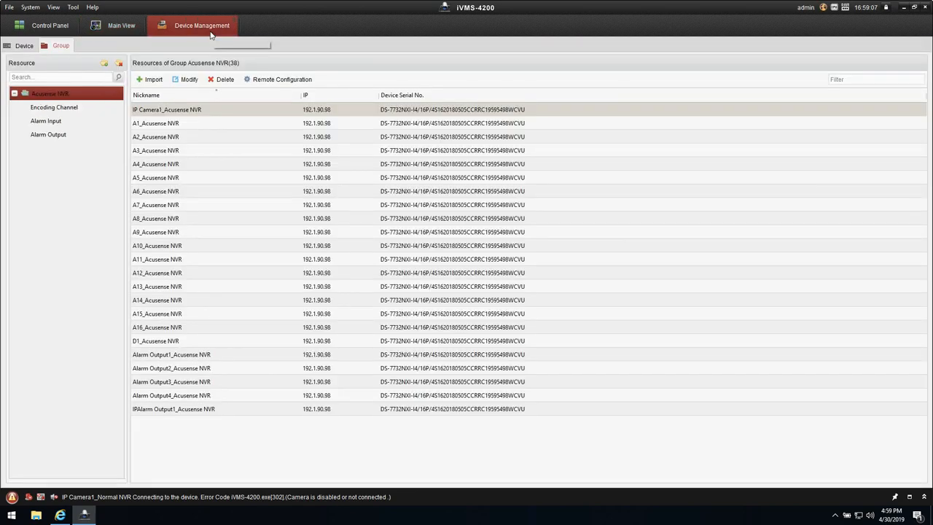
left_click(24, 46)
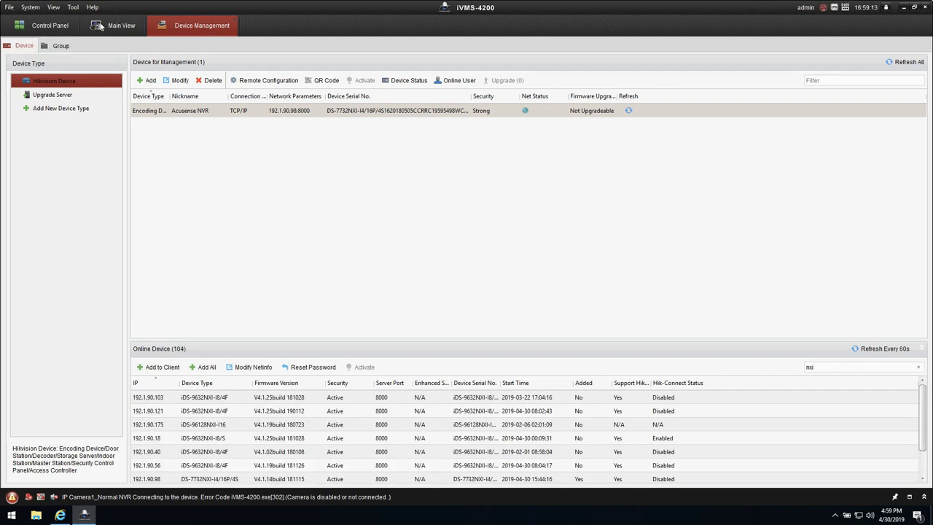
mouse_move(57, 44)
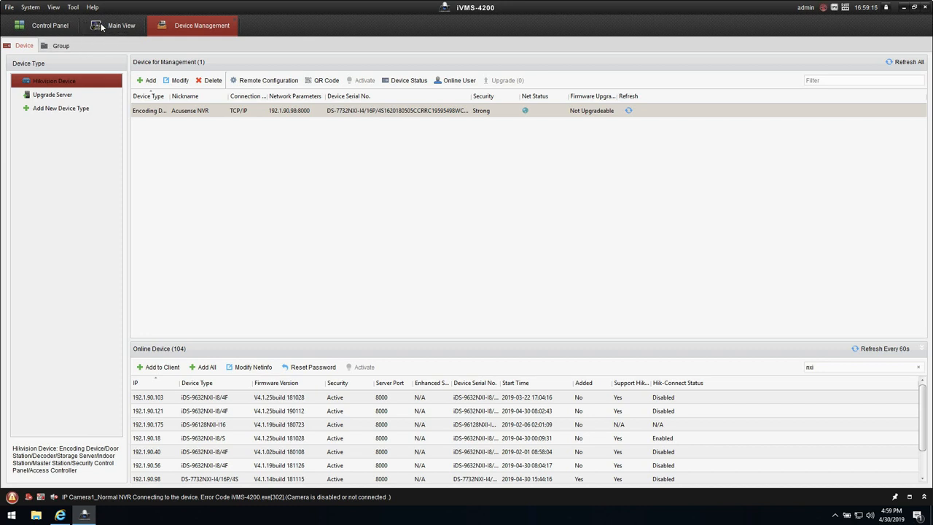
left_click(120, 27)
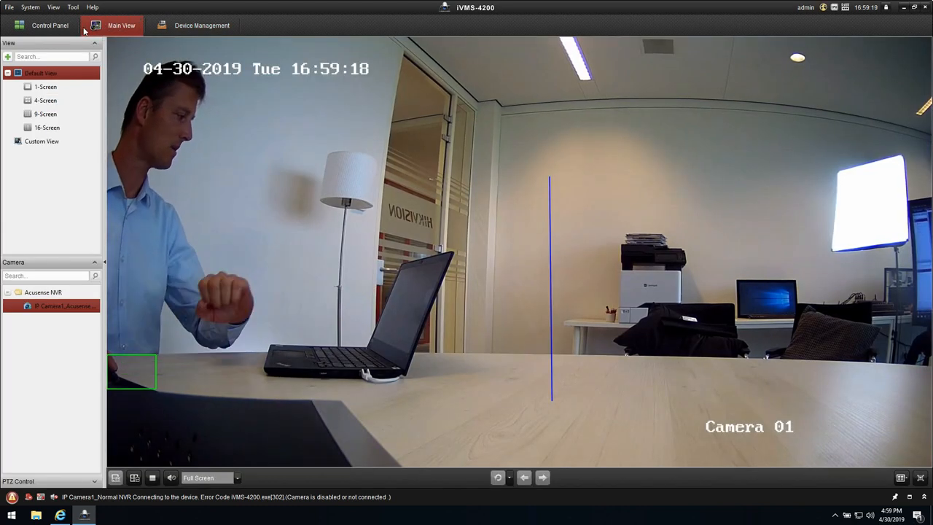
Step: Open the iVMS-4200 control panel and show its second module page with Vehicle Retrieval
left_click(49, 26)
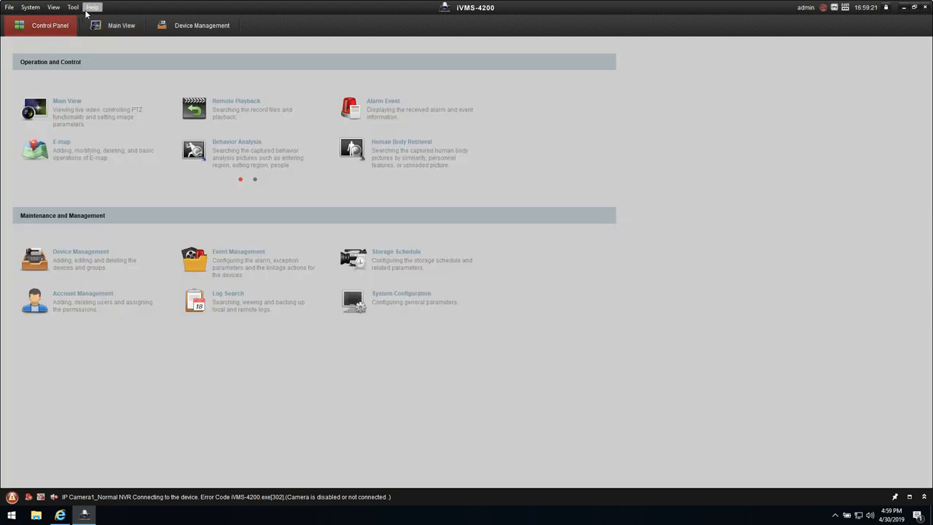
mouse_move(106, 81)
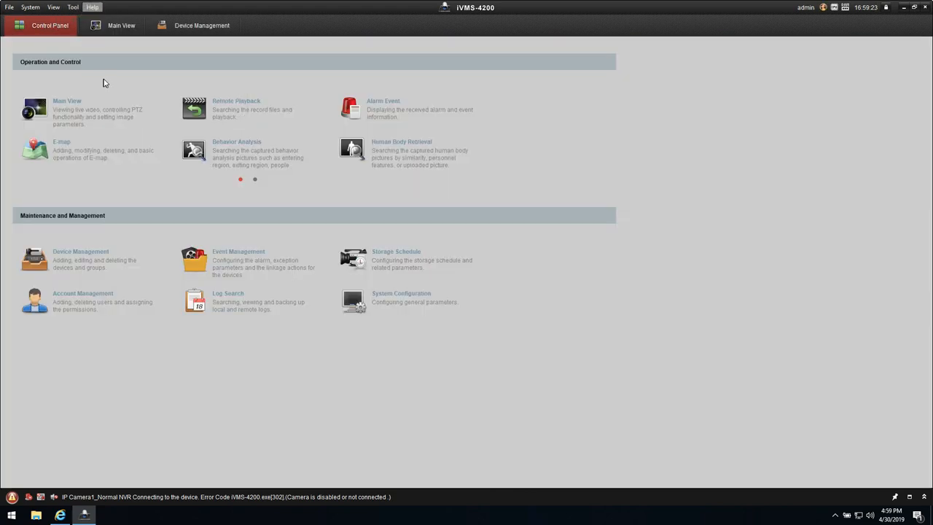
left_click(89, 8)
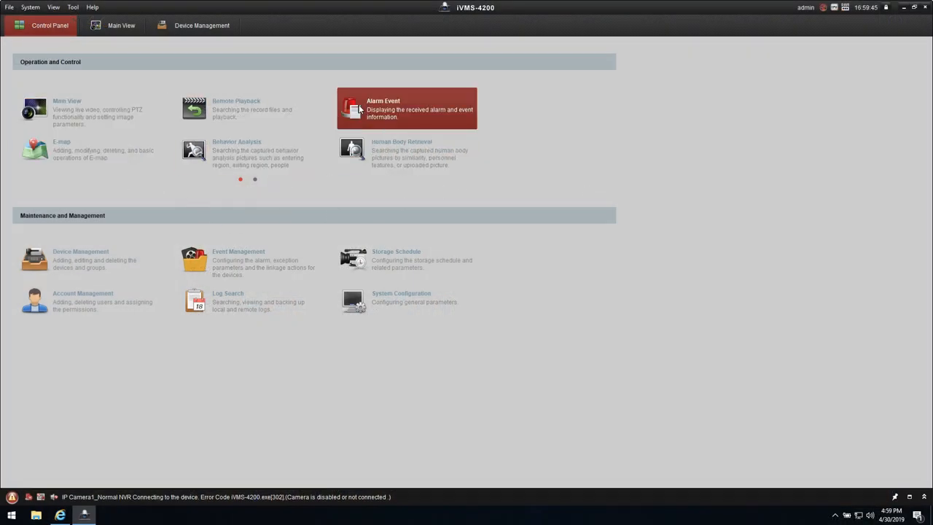
mouse_move(254, 157)
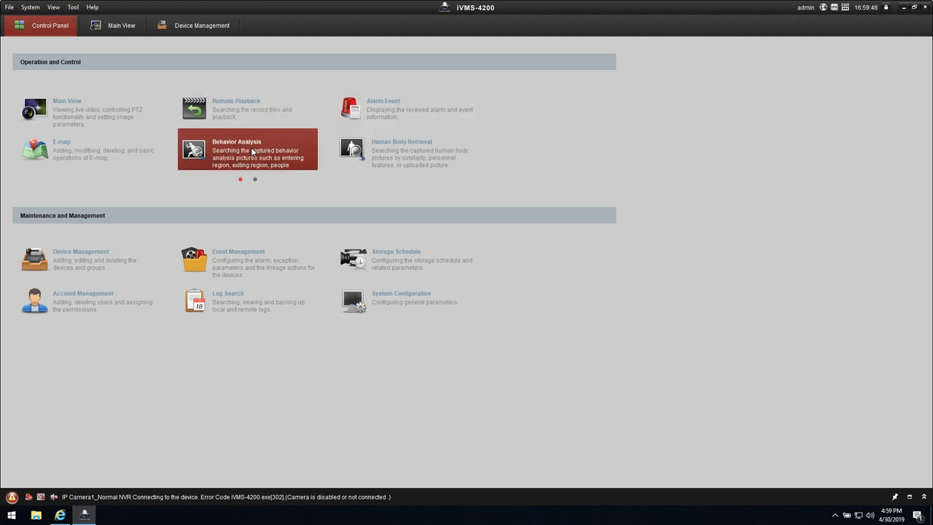
mouse_move(255, 153)
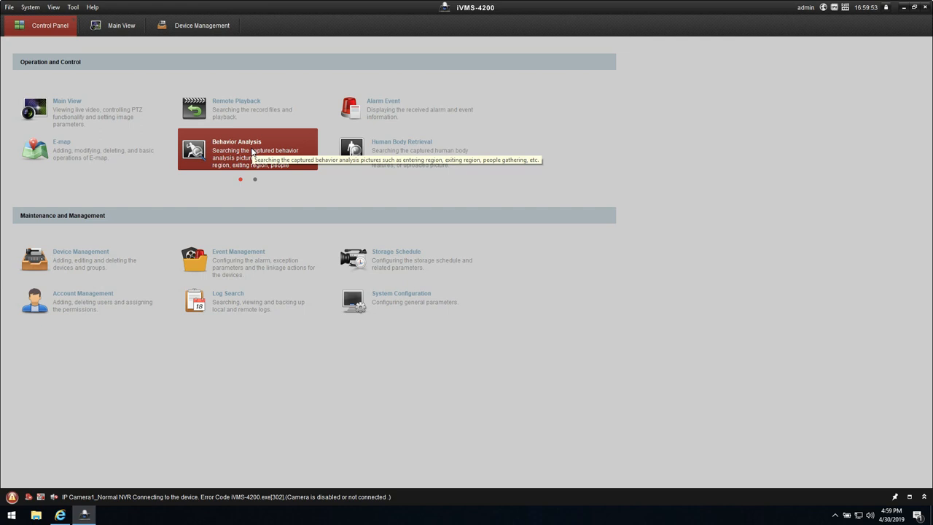
left_click(254, 180)
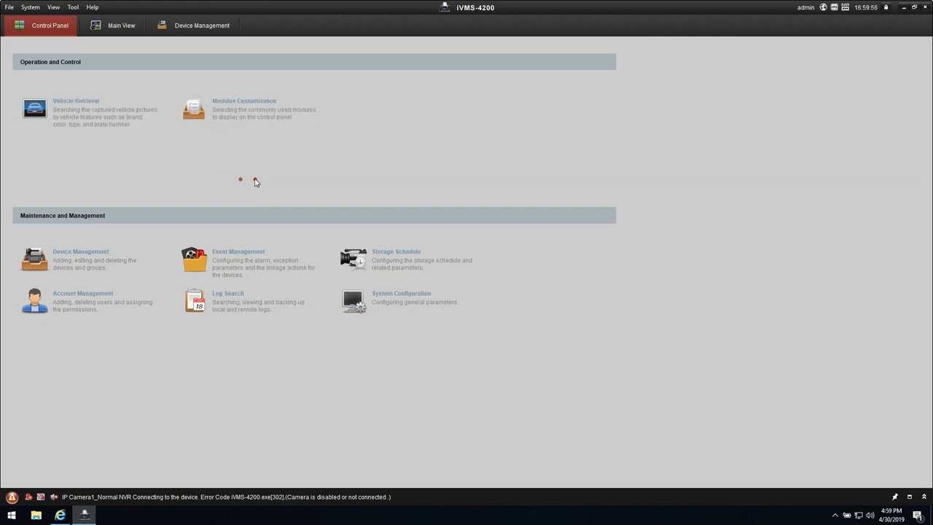
mouse_move(215, 111)
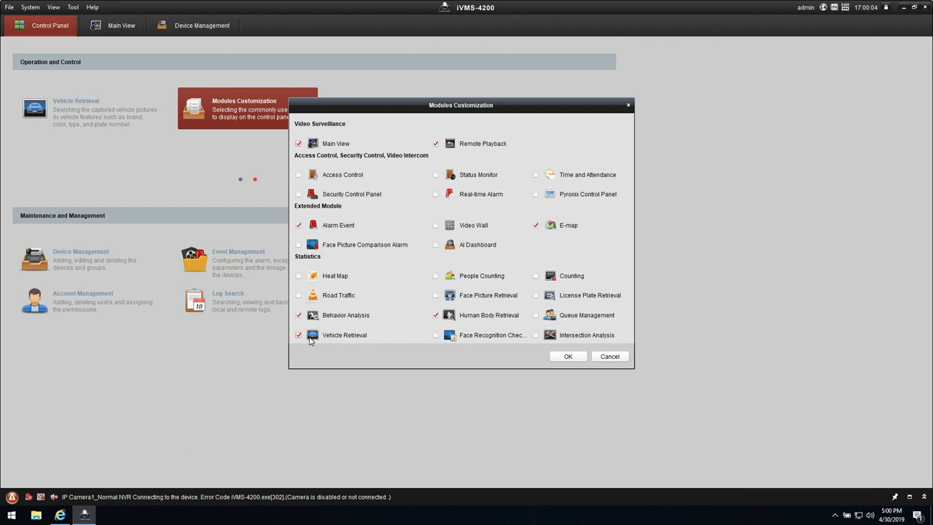
mouse_move(349, 336)
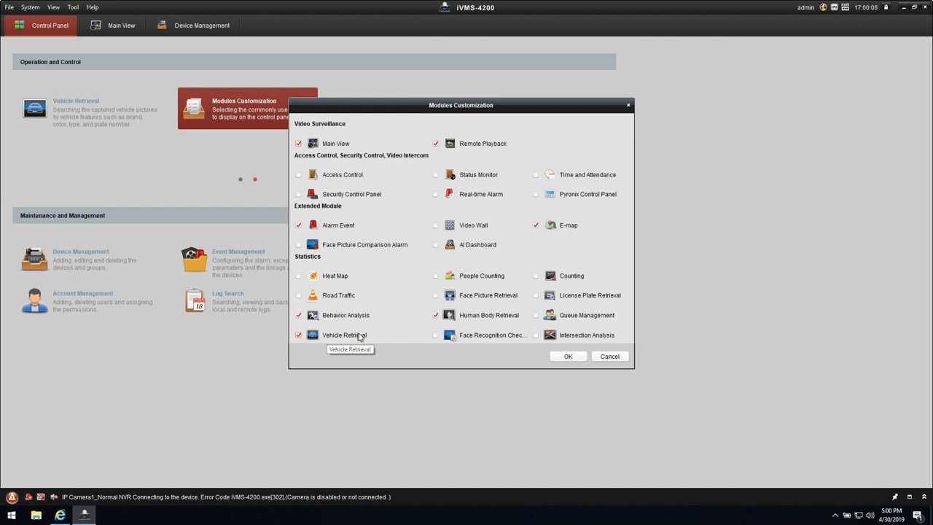
mouse_move(448, 326)
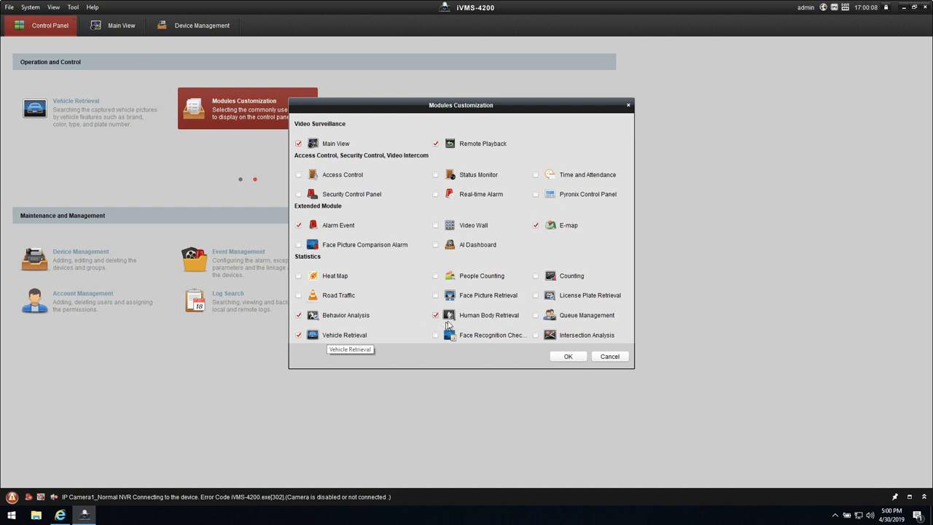
mouse_move(490, 320)
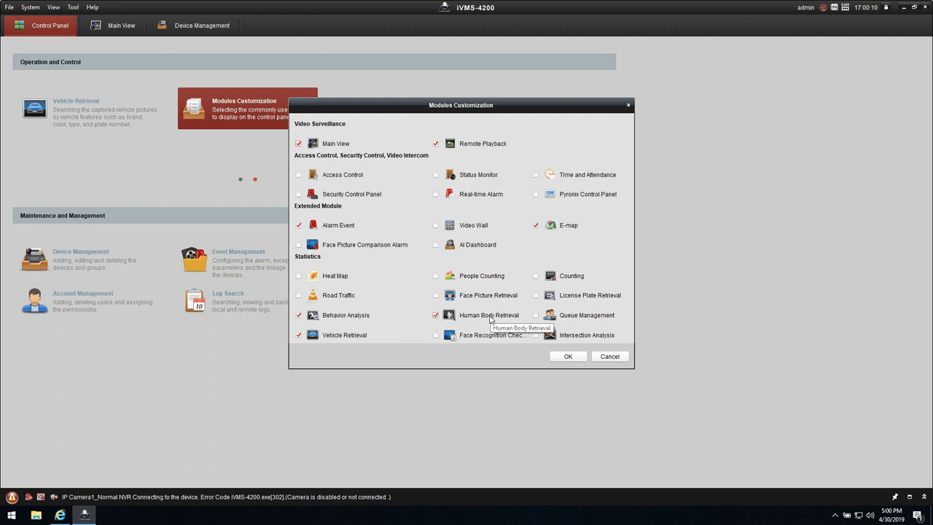
Step: Confirm module customization with Behavior Analysis and Human Body Retrieval checked
left_click(568, 355)
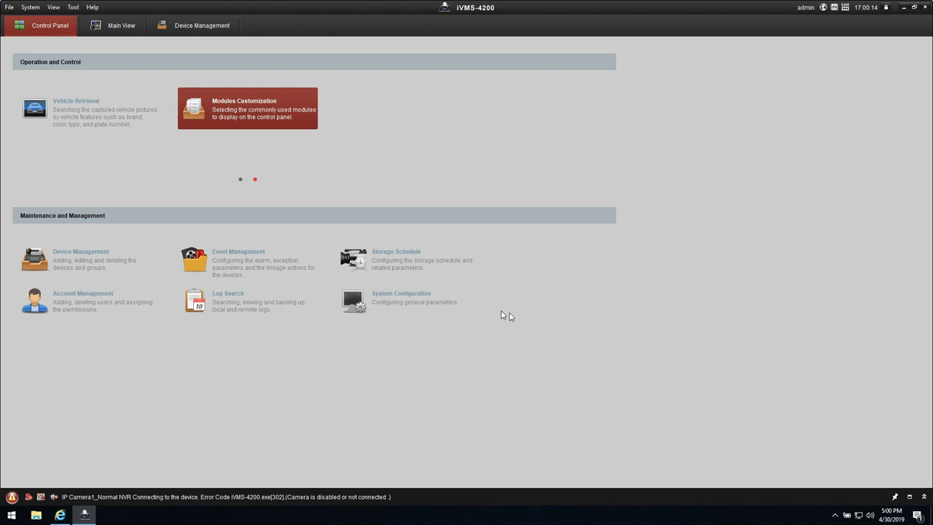
mouse_move(235, 186)
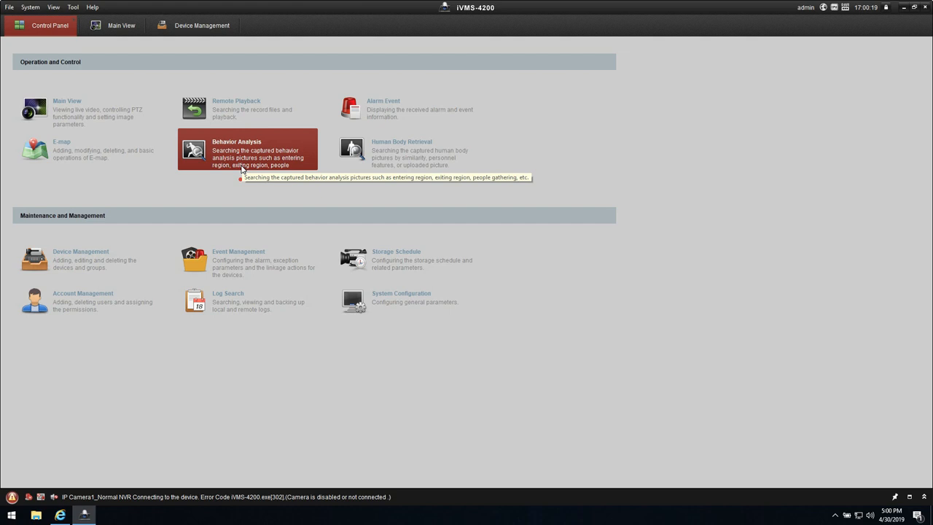
Step: Search Behavior Analysis for Acusense NVR Line Crossing pictures on 2019-04-30, returning 2 captures
left_click(248, 150)
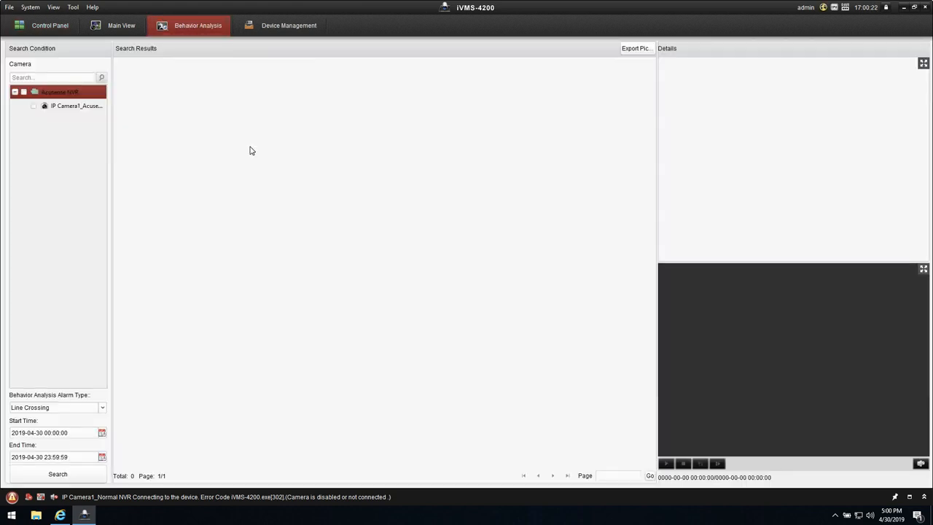
left_click(24, 93)
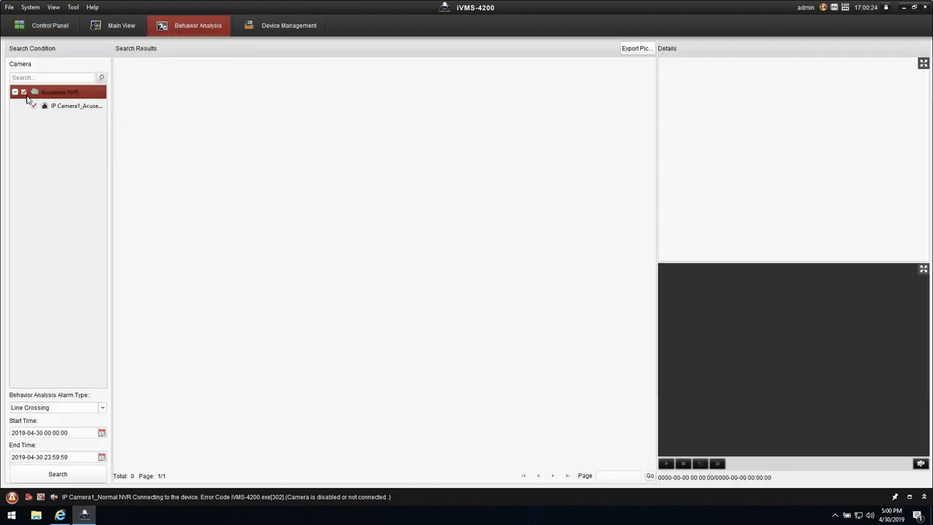
mouse_move(58, 94)
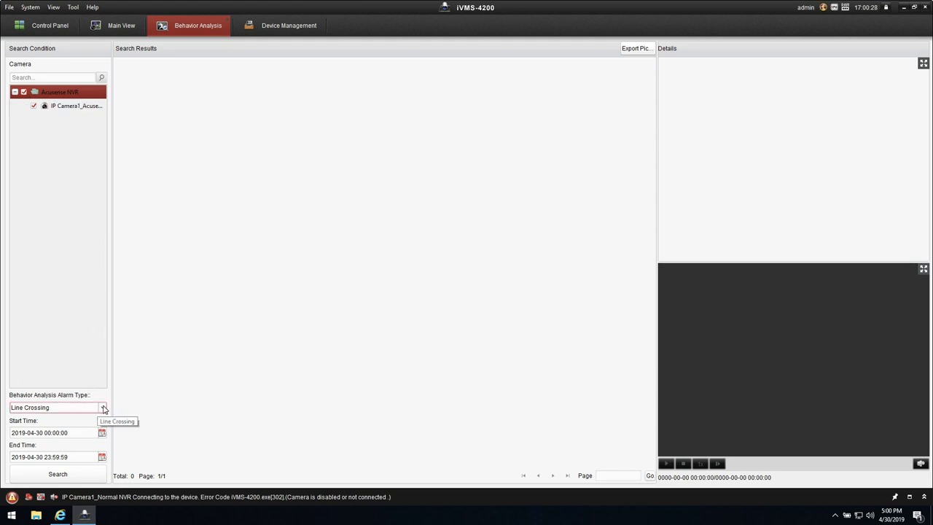
left_click(103, 407)
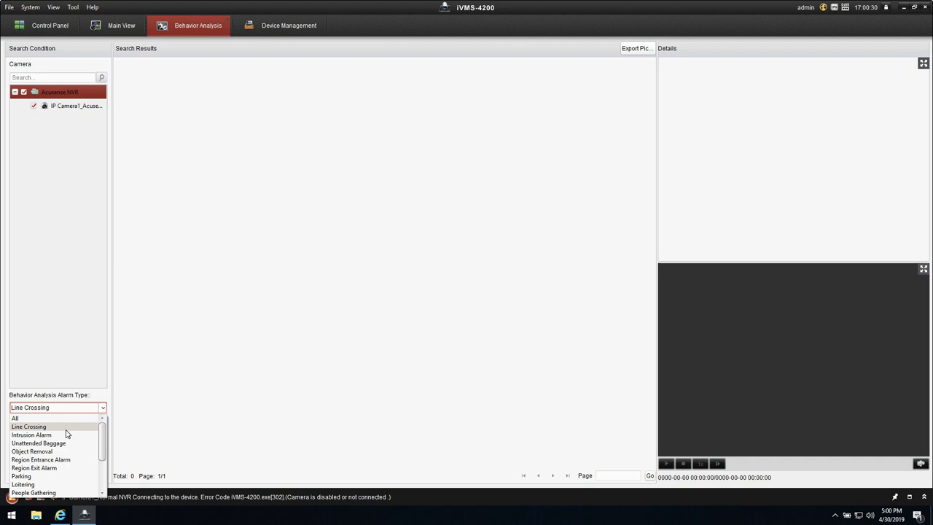
left_click(28, 425)
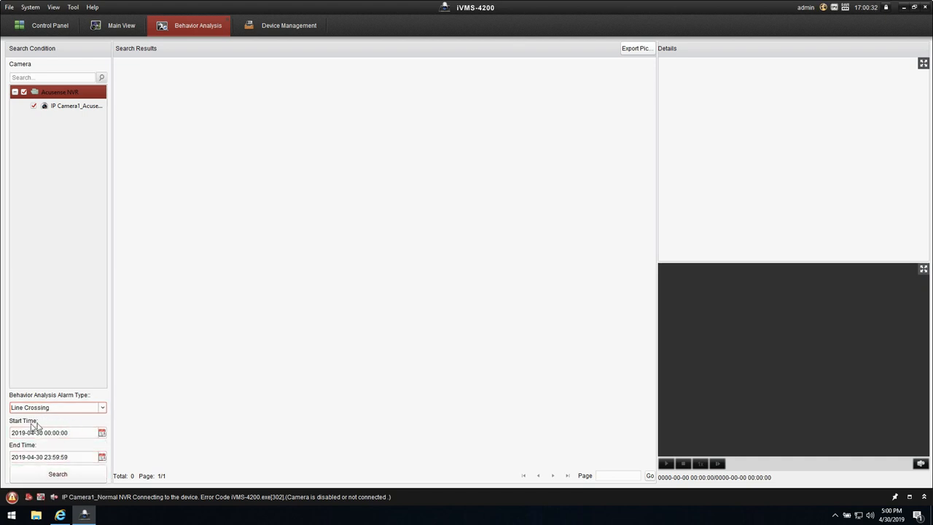
left_click(58, 474)
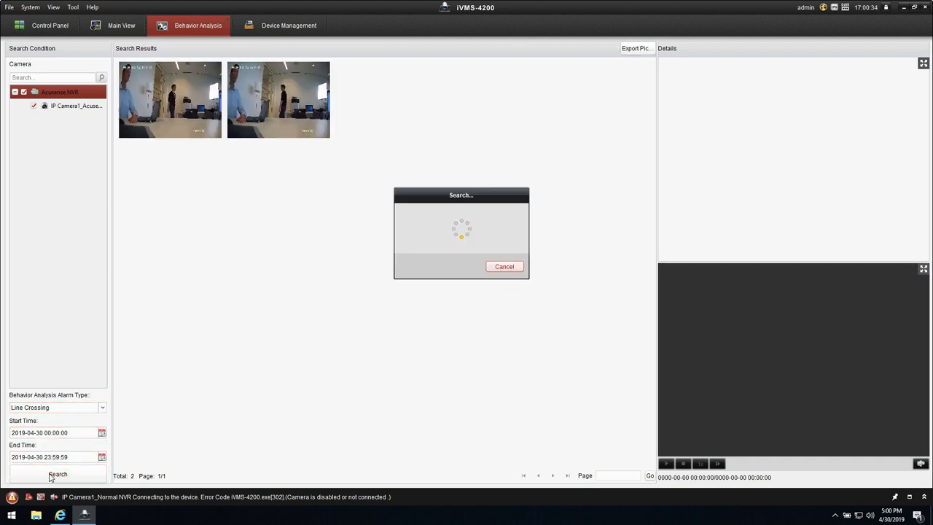
Step: Play back the second line crossing capture, then go back to the control panel
left_click(277, 100)
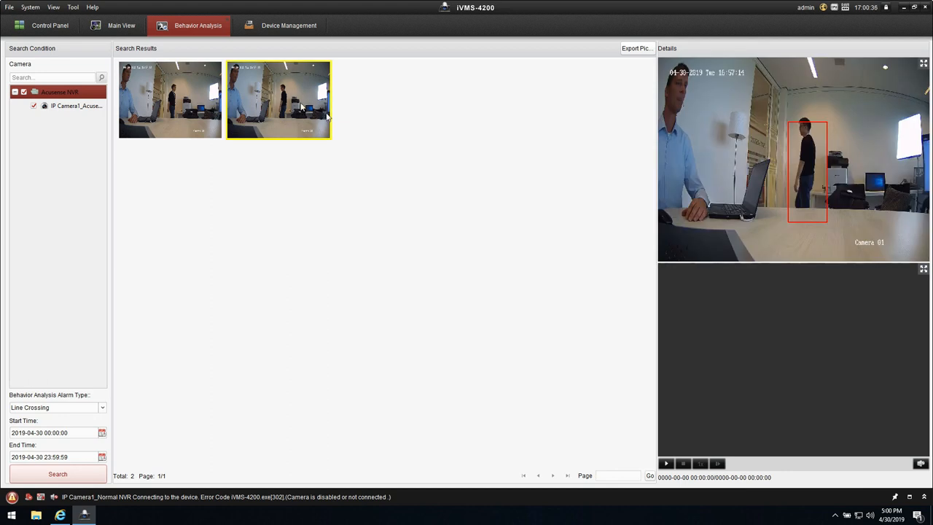
left_click(665, 463)
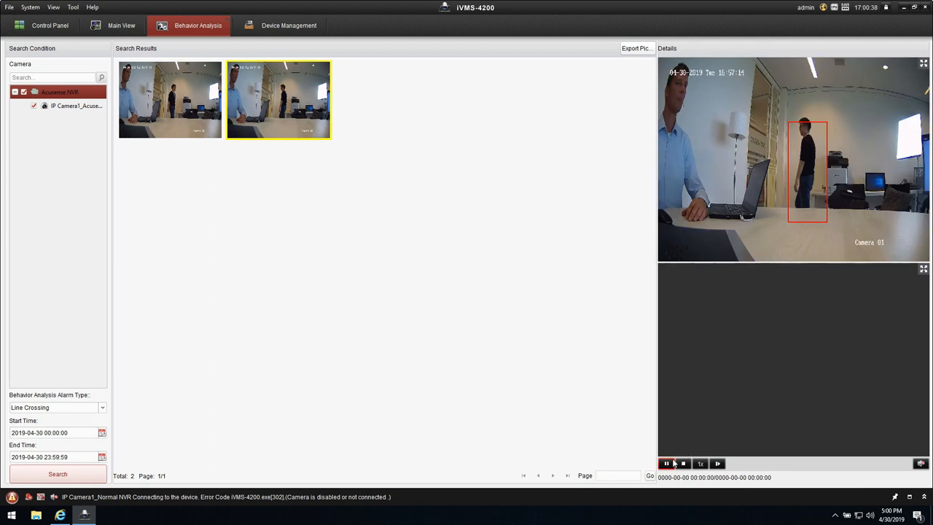
left_click(666, 463)
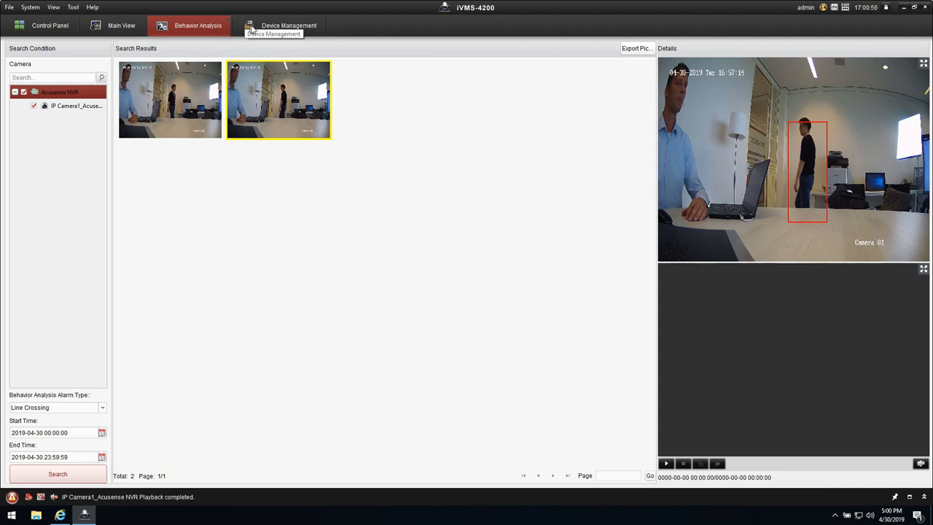
left_click(50, 26)
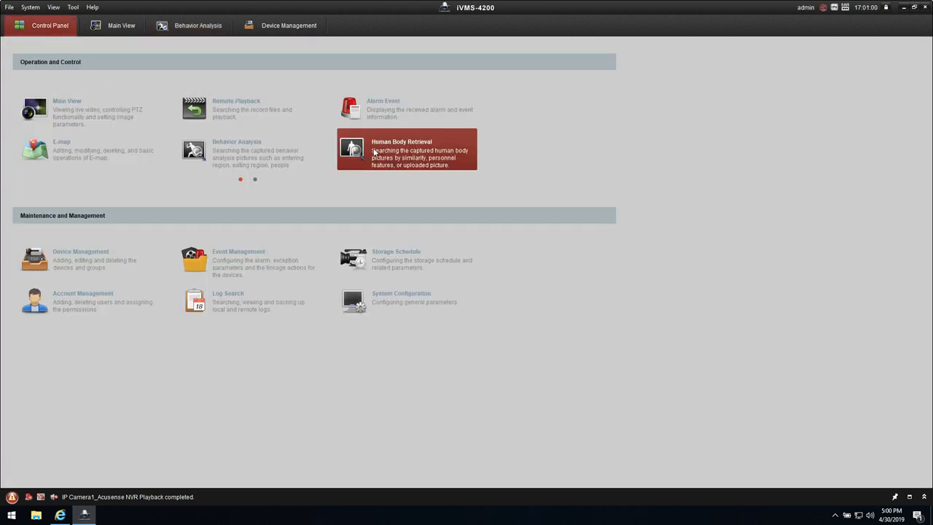
Step: Search the NVR camera's April 30 human body captures without a reference picture and play the second capture
left_click(407, 150)
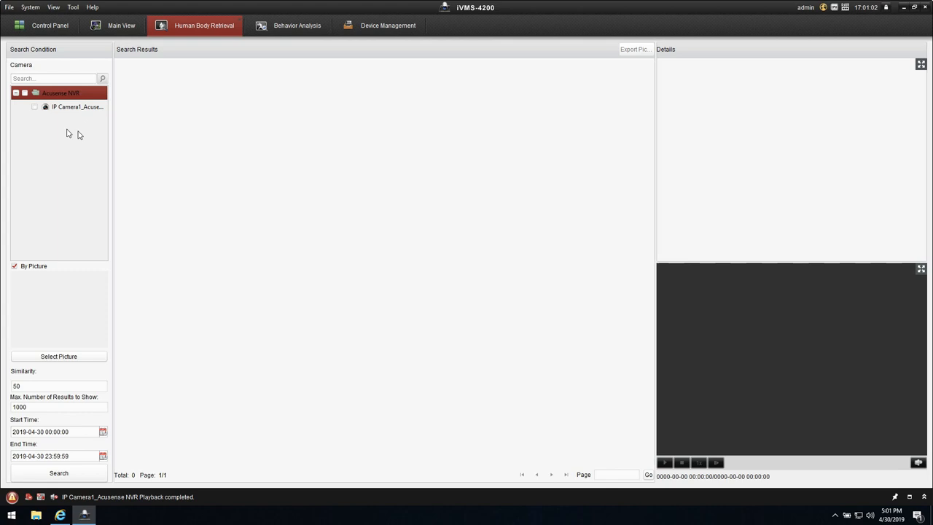
left_click(37, 107)
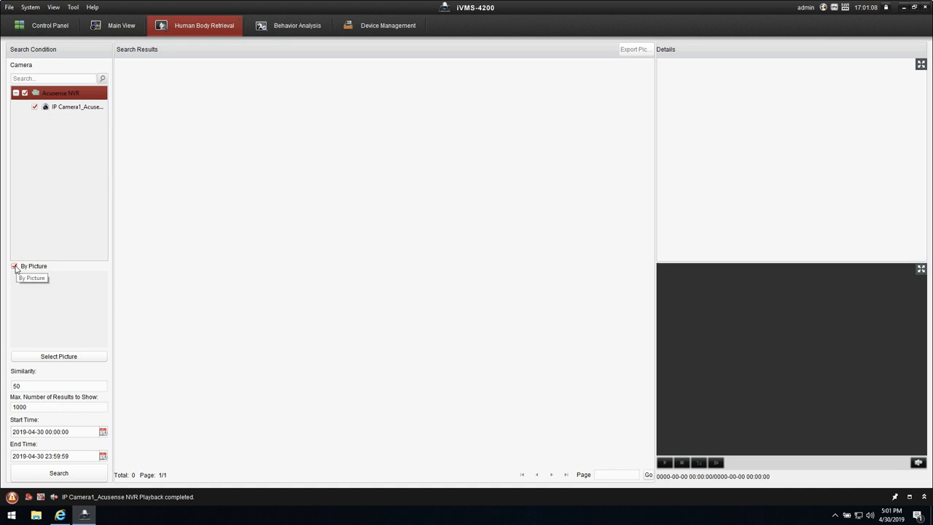
left_click(16, 266)
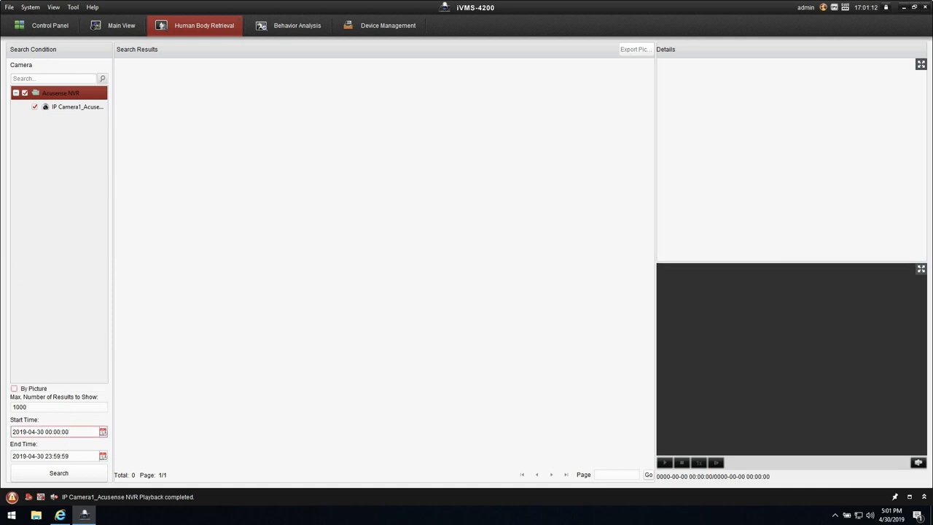
left_click(58, 473)
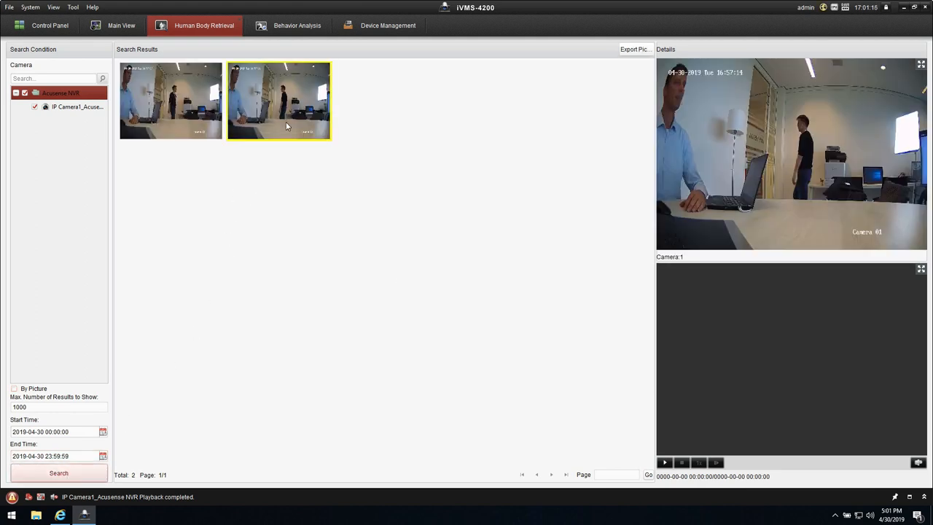
left_click(664, 462)
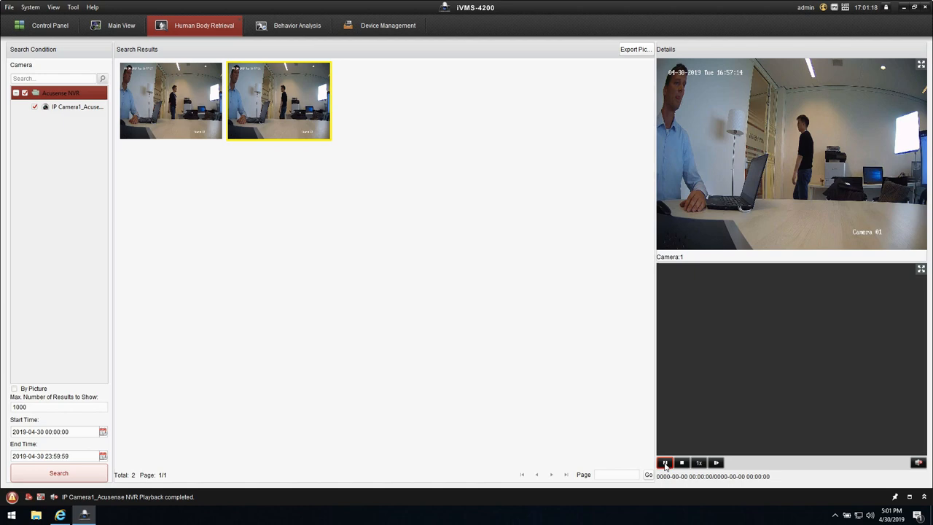
left_click(665, 463)
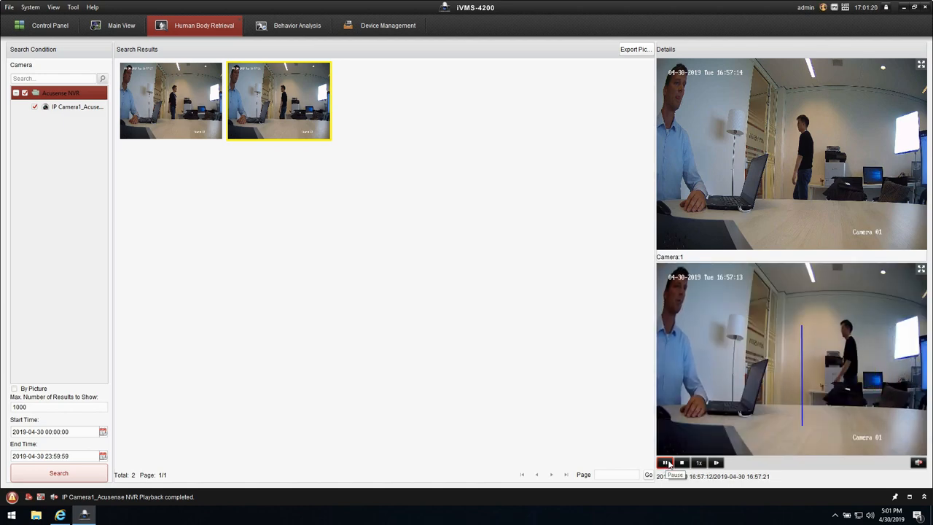